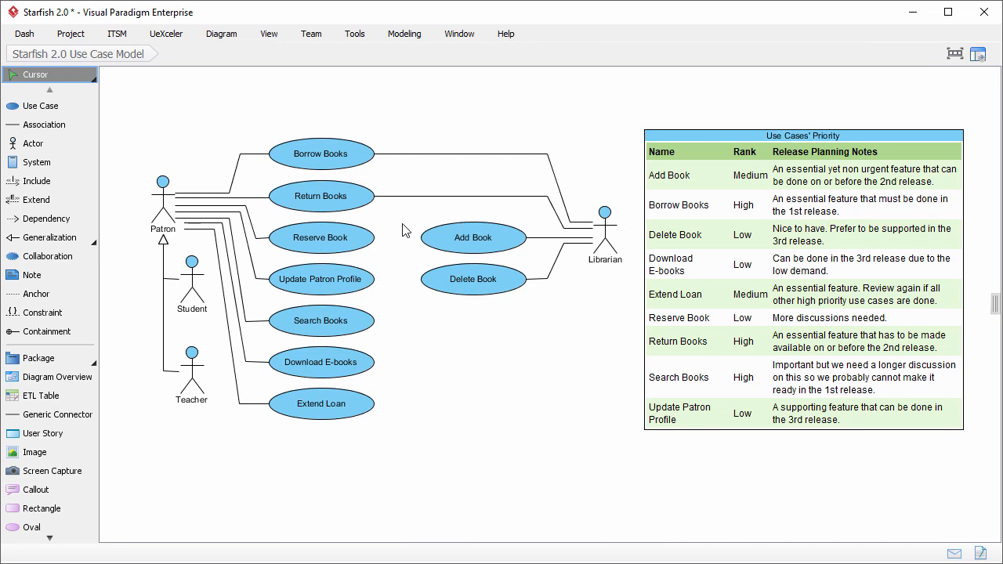
# Open the Borrow Books use case details and switch to its Flow of Events
pyautogui.rightClick(321, 154)
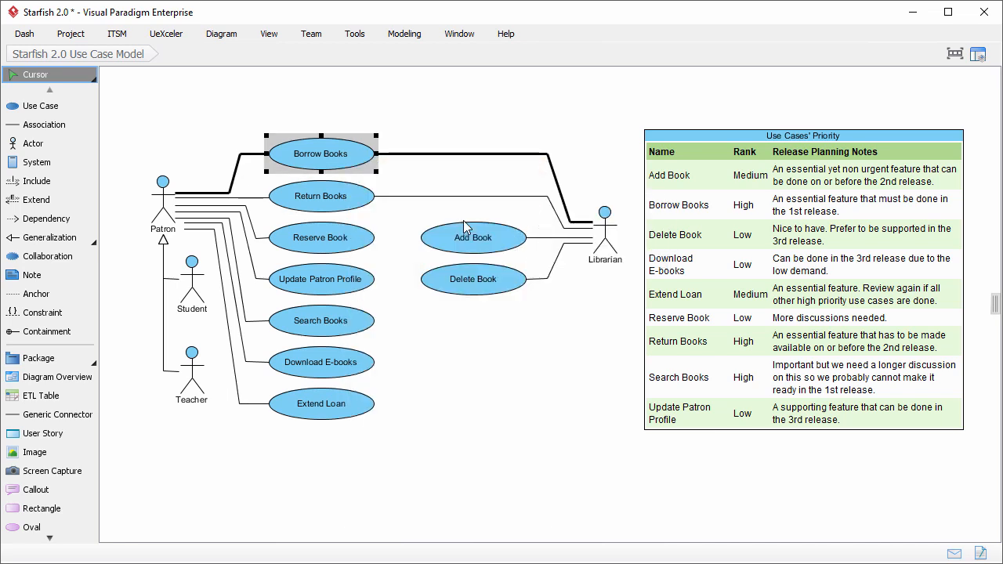
pyautogui.doubleClick(321, 153)
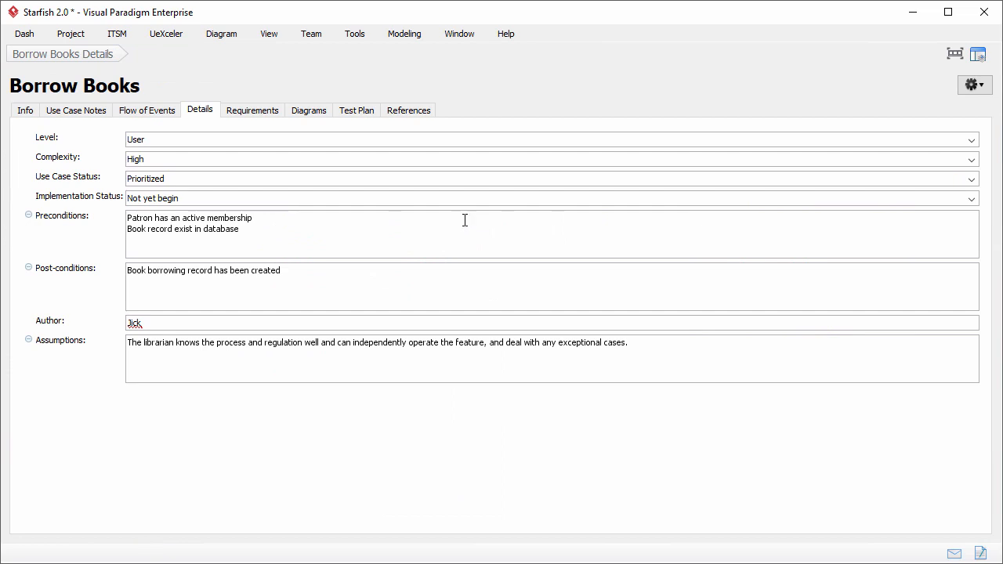
pyautogui.click(146, 110)
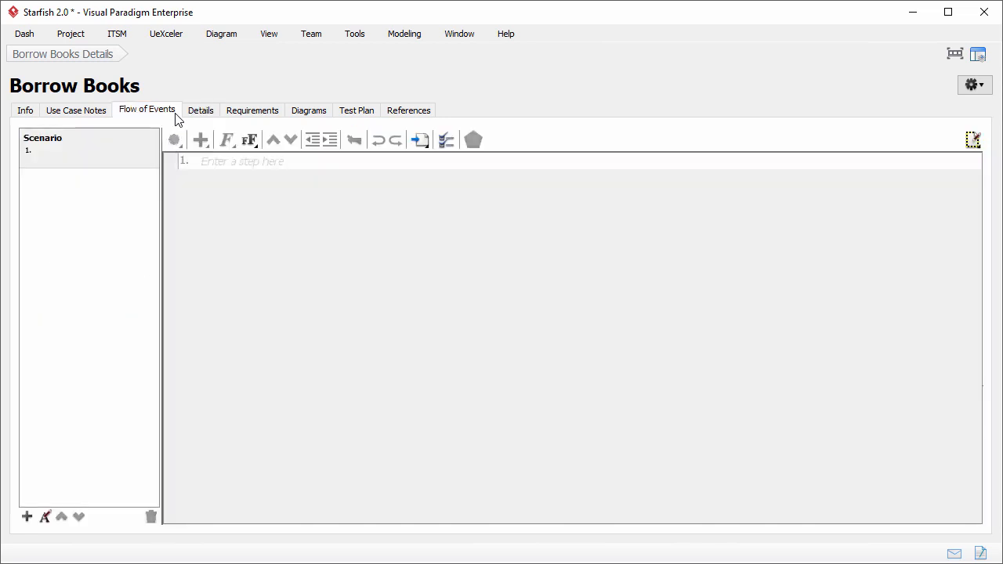
pyautogui.moveTo(284, 158)
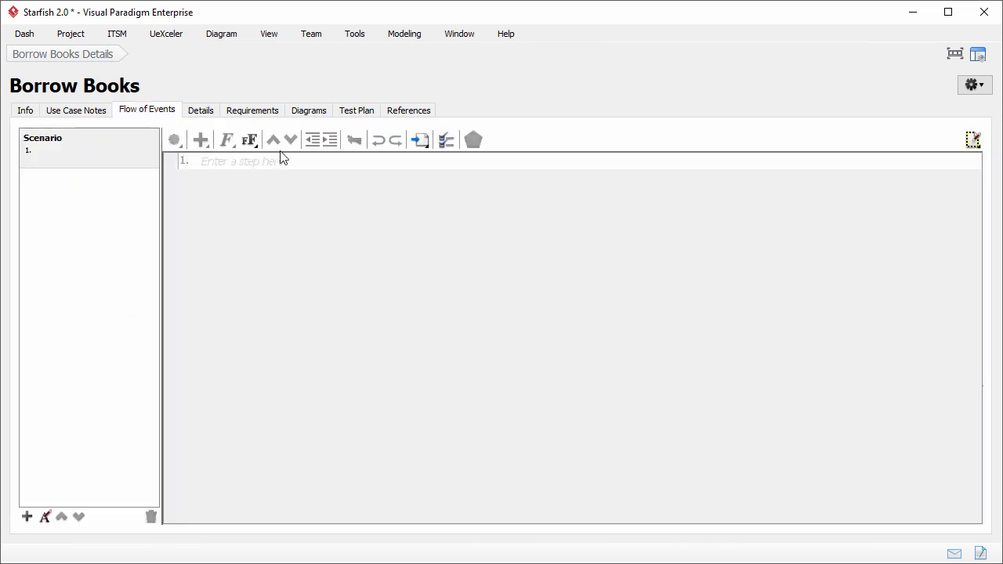
# Write step 1 on scanning the patron's ID card and make step 2 a System Response
pyautogui.write('Th')
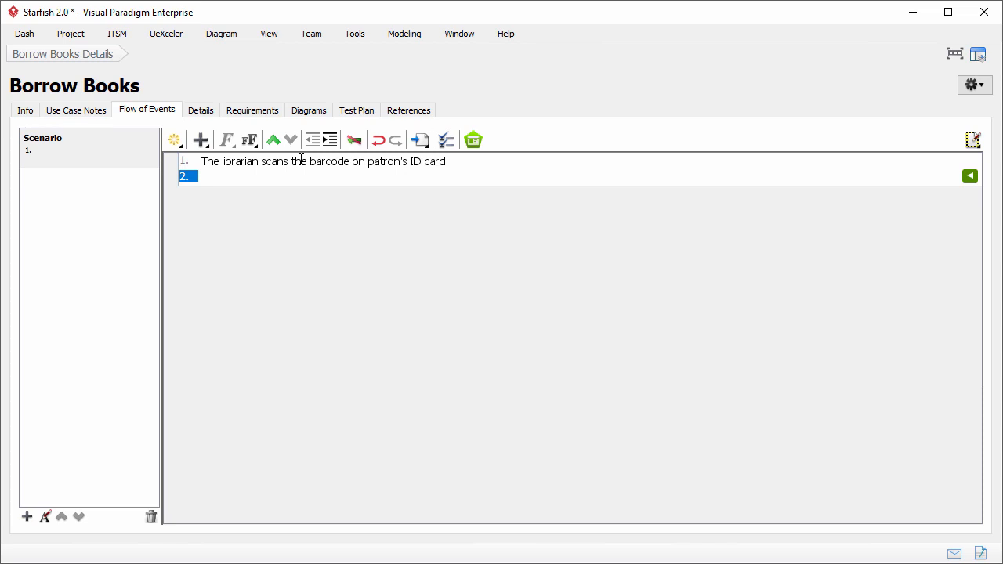
pyautogui.click(201, 176)
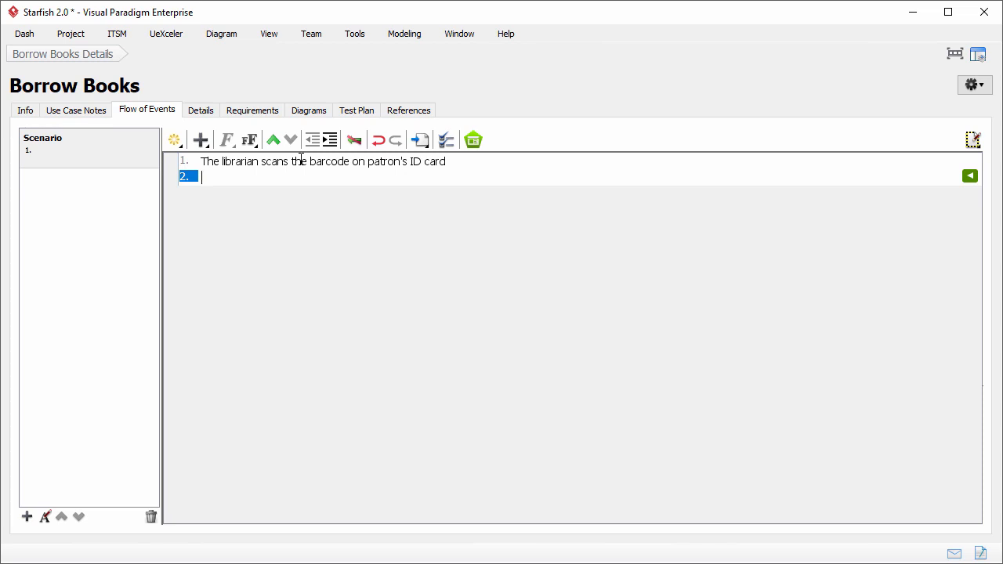
pyautogui.click(173, 139)
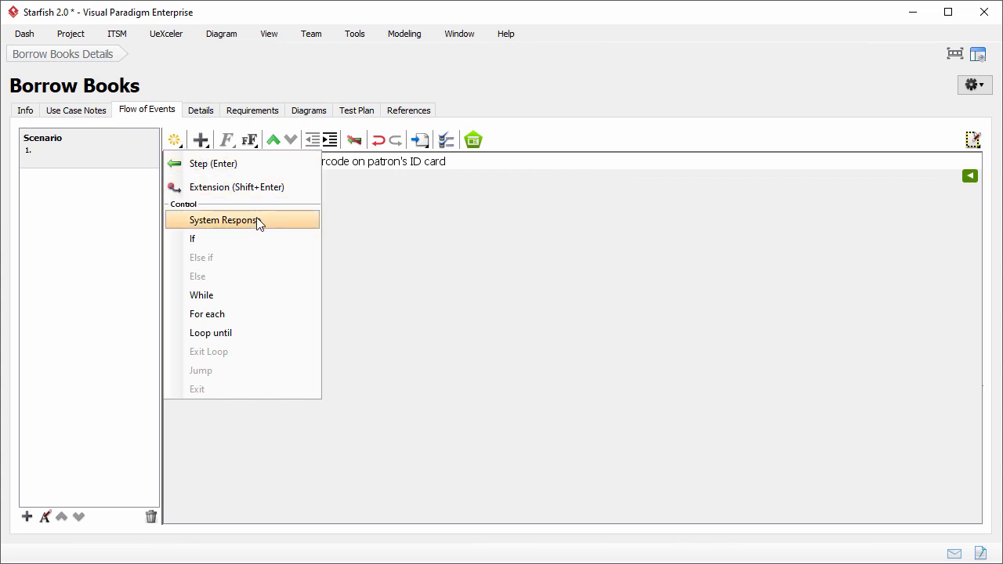
pyautogui.click(224, 221)
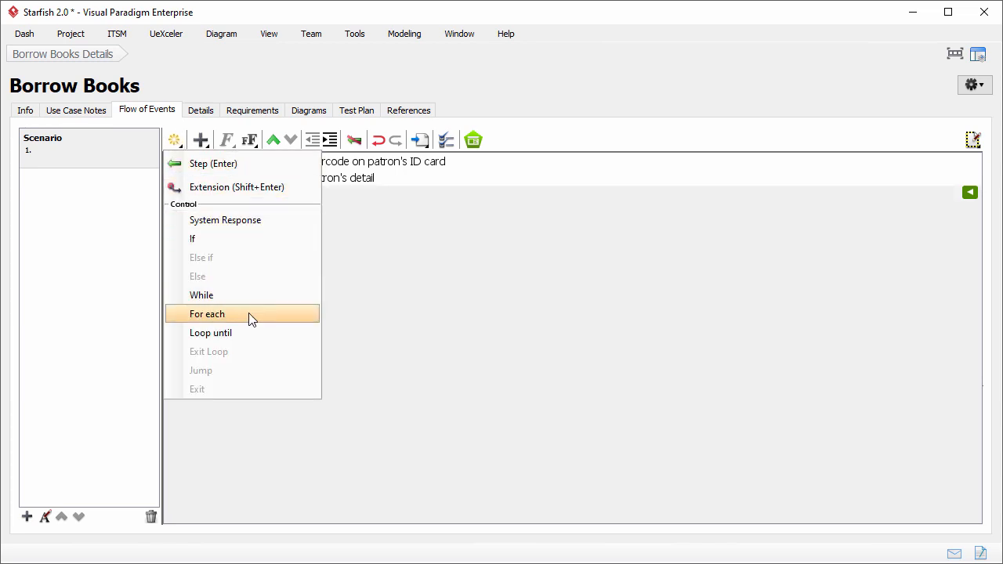
# Make step 3 a 'For each book to borrow' loop, with 'Create a Borrow Record' in bold
pyautogui.click(207, 314)
pyautogui.write('Click on Create a')
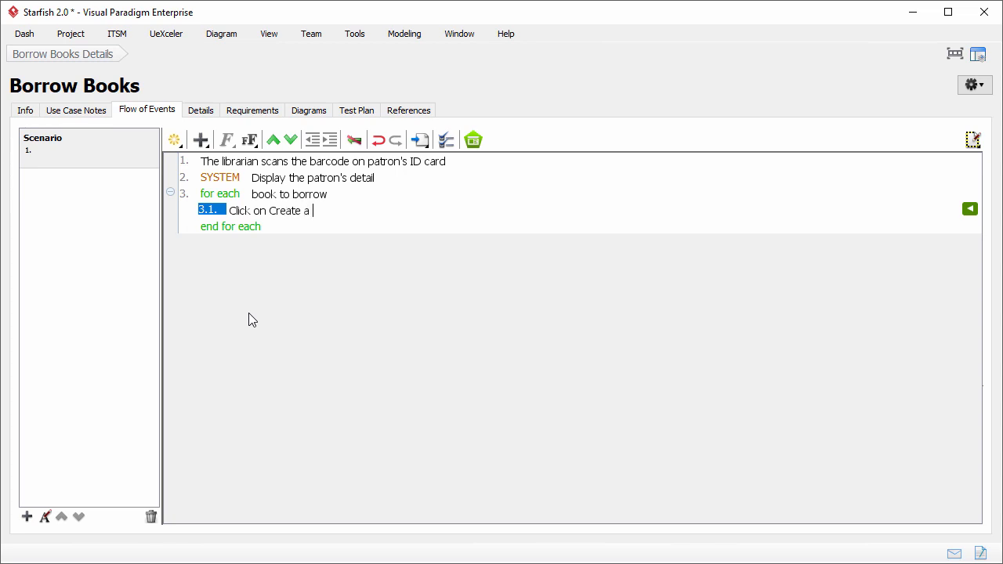
pyautogui.write('Borrow Record')
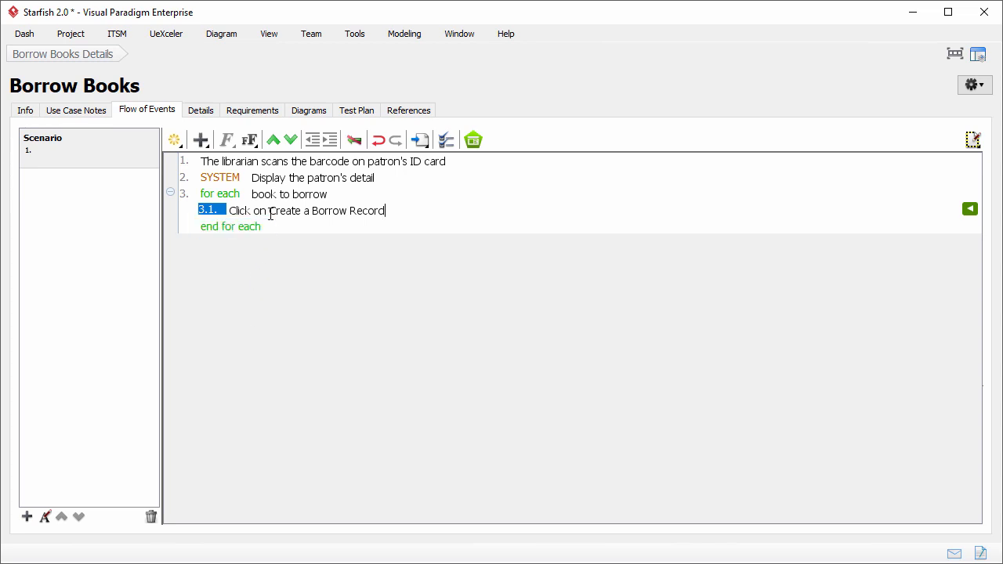
pyautogui.doubleClick(326, 210)
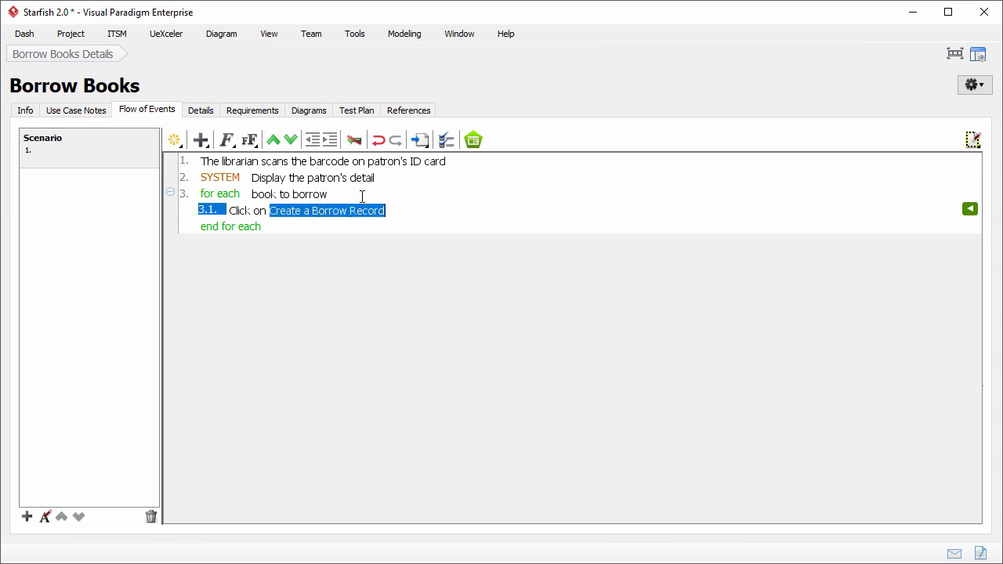
pyautogui.click(226, 139)
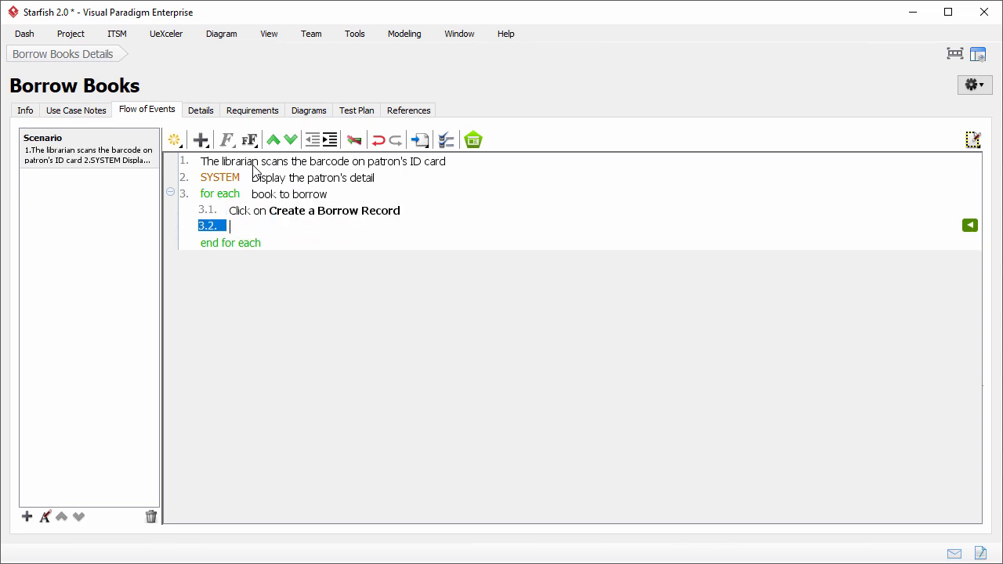
# Add system prompt step 3.2 and step 3.3 'Scan the barcode on the back of the book'
pyautogui.click(174, 140)
pyautogui.write('Prompt: "Please s')
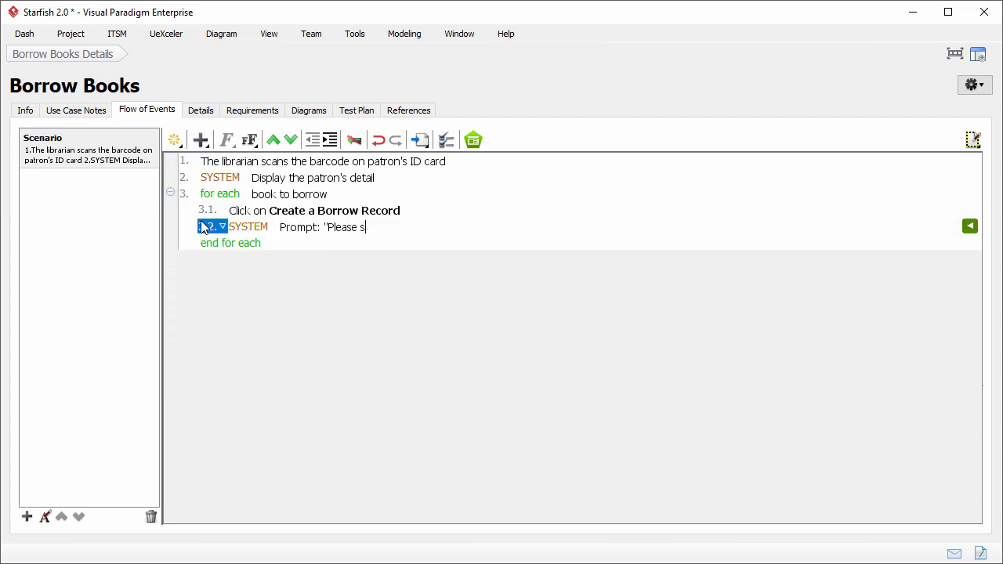
pyautogui.write('can the barcode at')
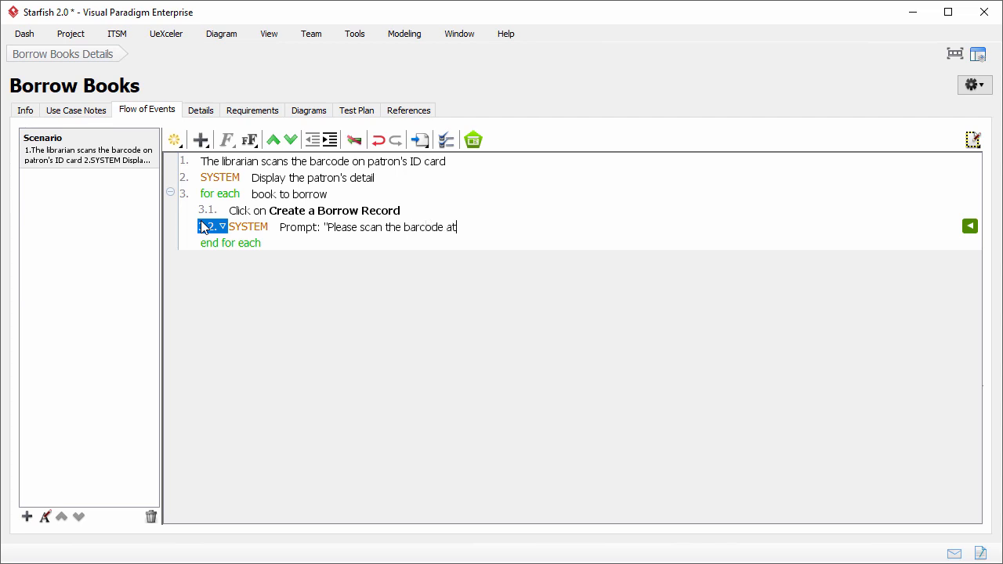
pyautogui.press('enter')
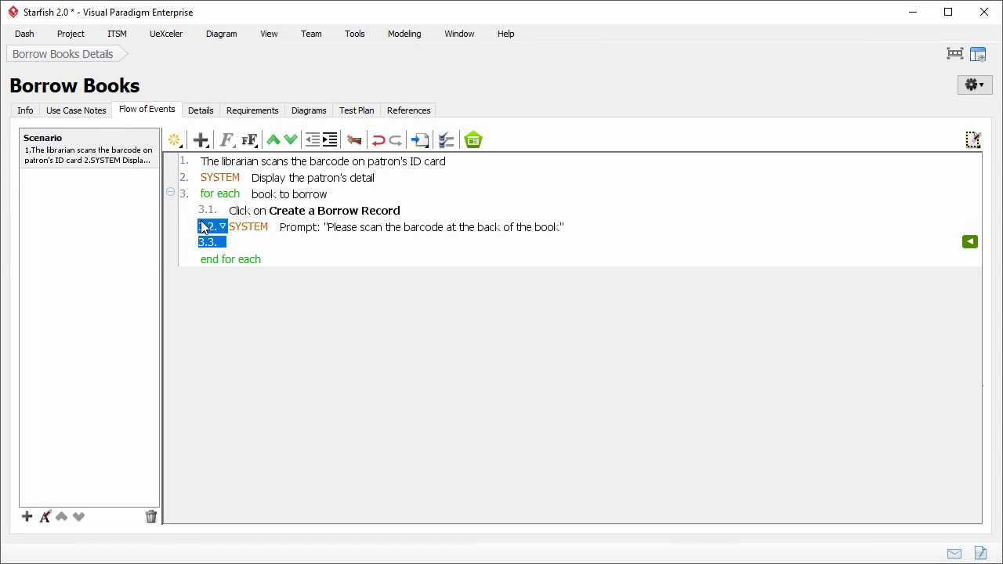
pyautogui.write('Scan the barcode on t')
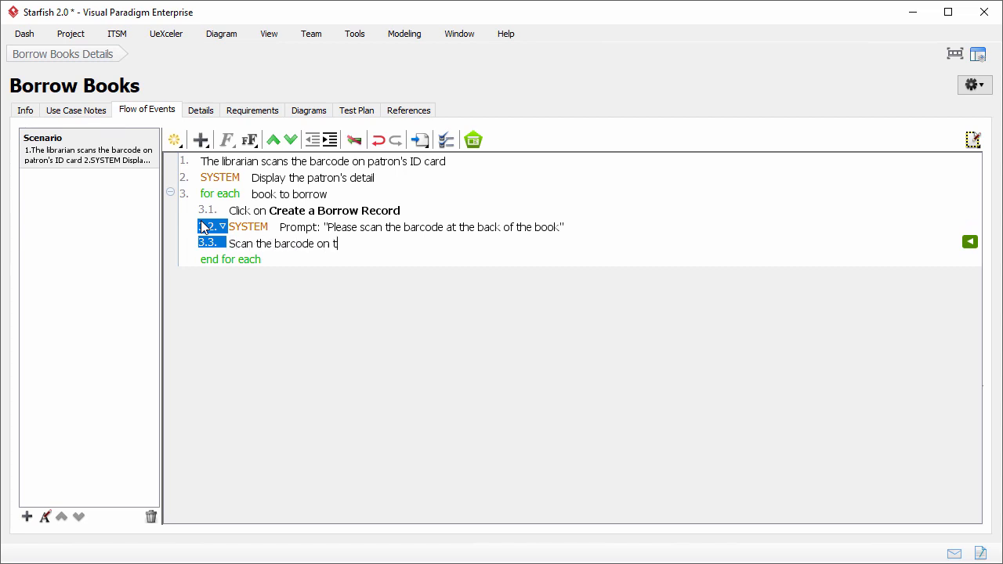
pyautogui.write('he back of the back')
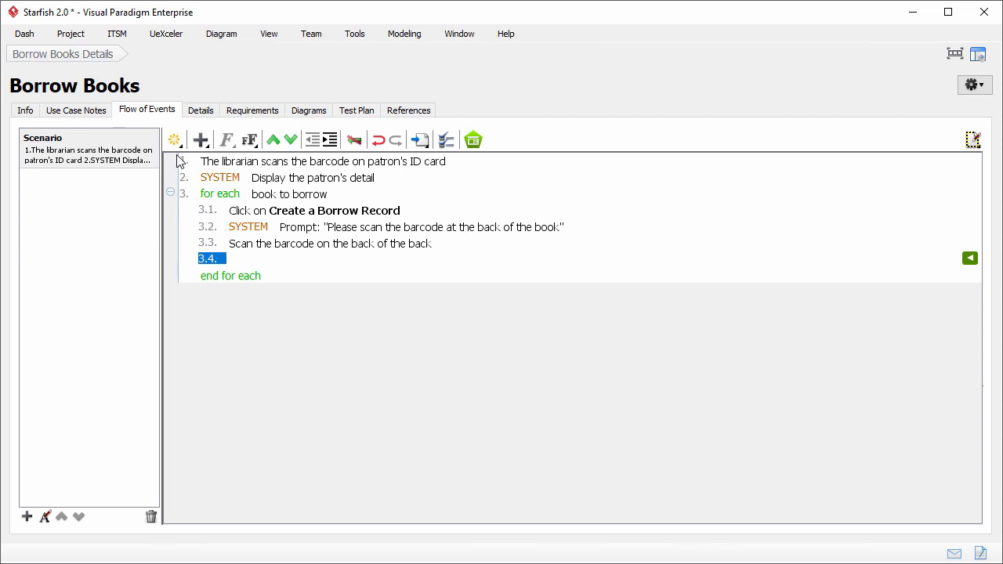
# Make step 3.4 a System Response and add step 3.5 'Click Save' with Save bold
pyautogui.click(200, 140)
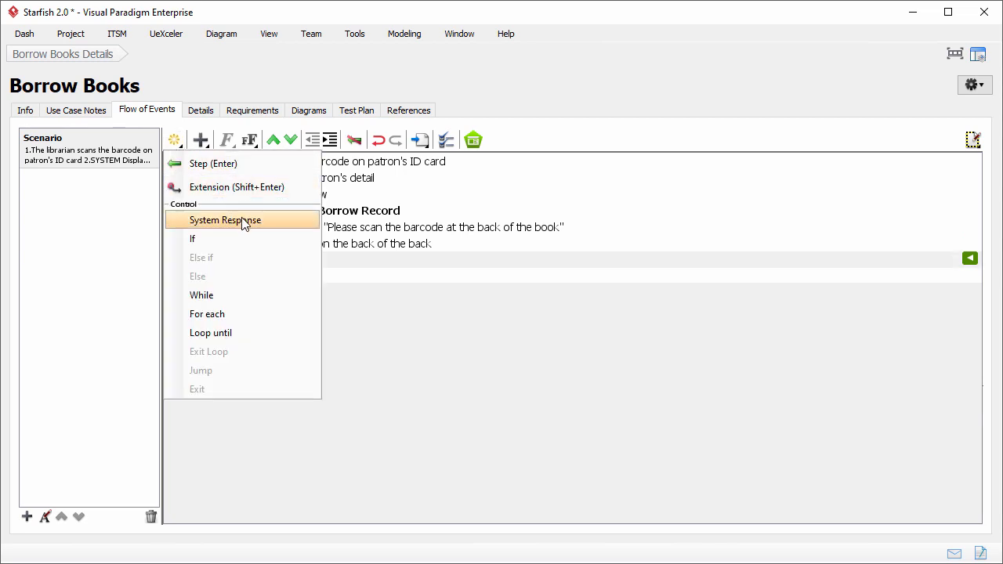
pyautogui.click(225, 221)
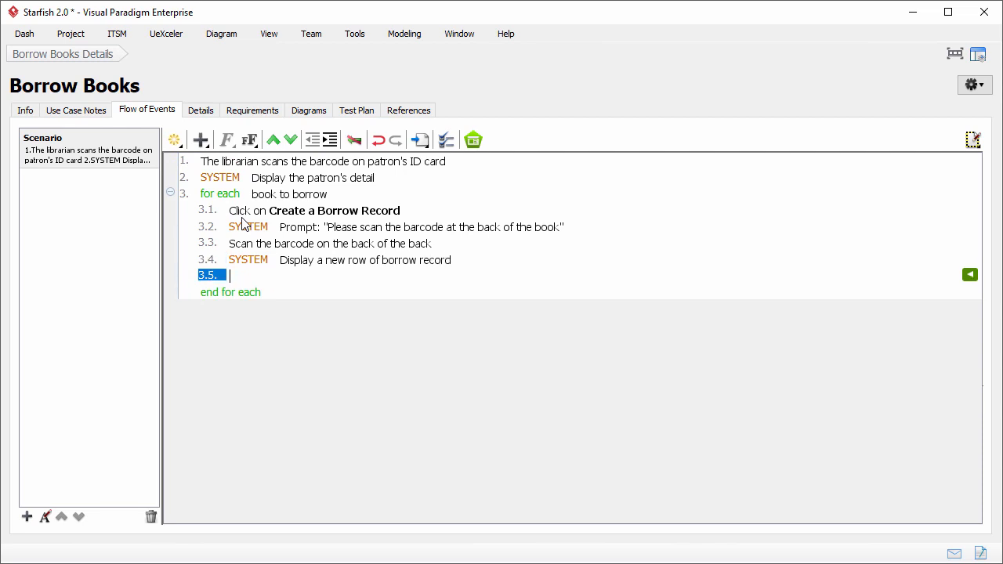
pyautogui.write('Click Save')
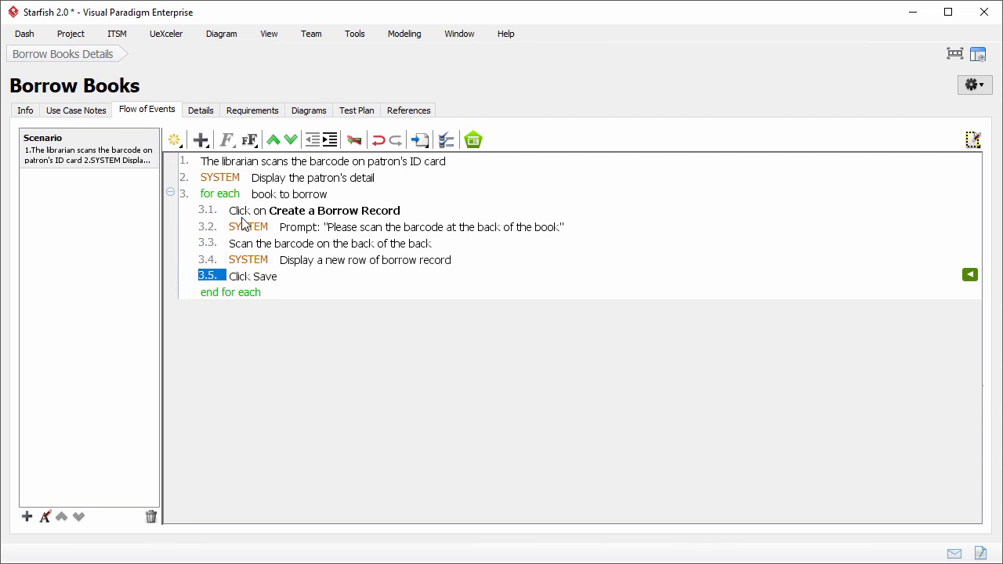
pyautogui.moveTo(245, 218)
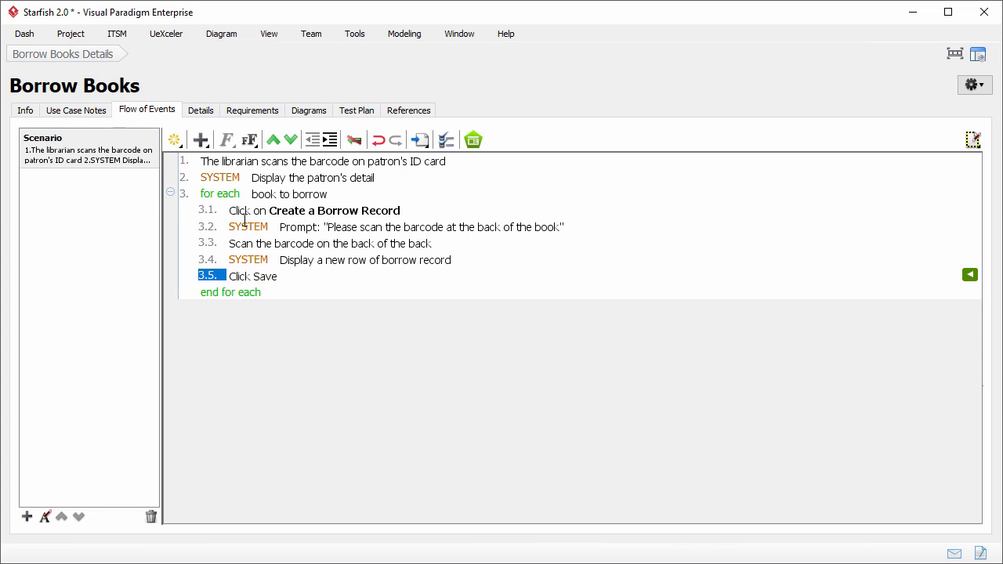
pyautogui.doubleClick(267, 276)
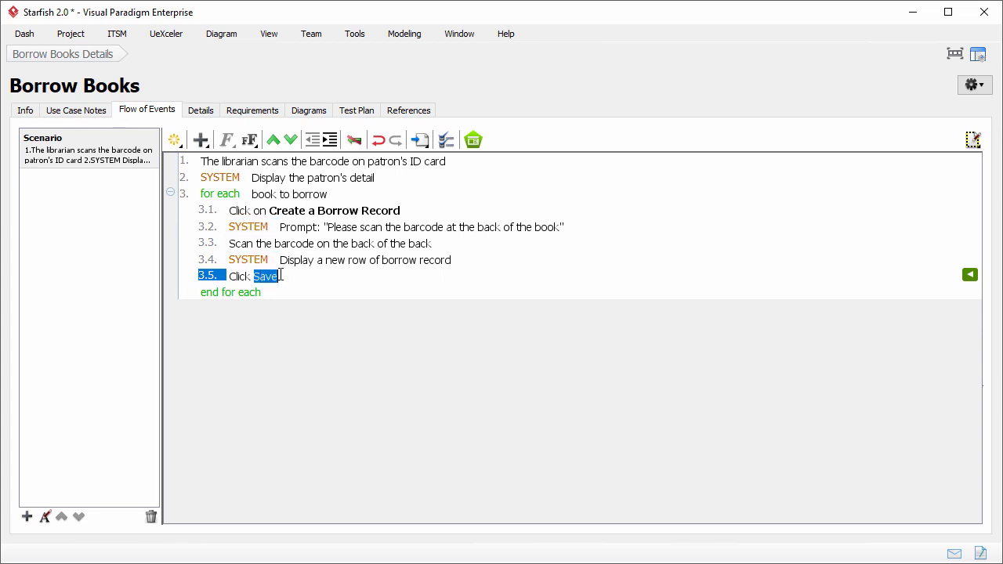
pyautogui.click(227, 140)
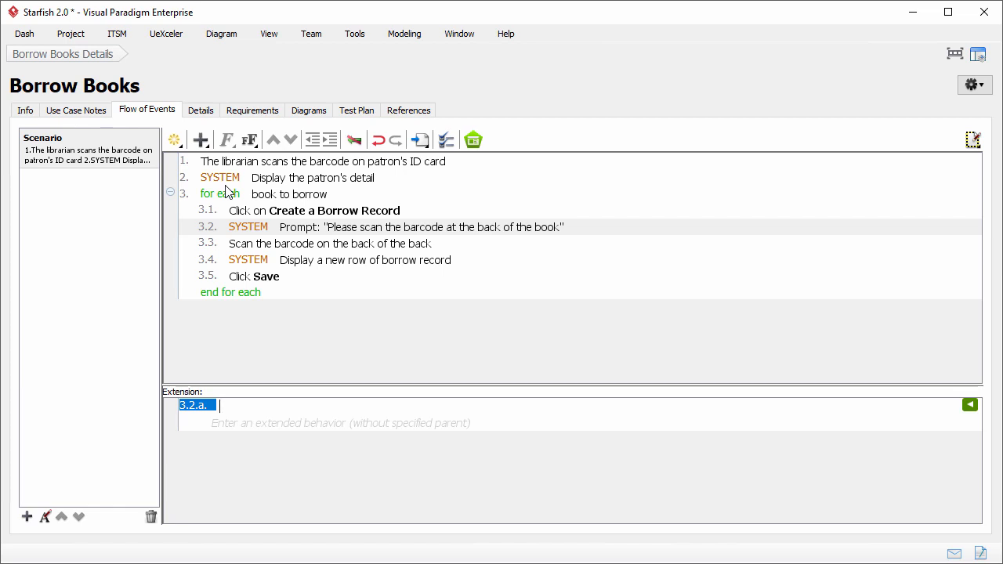
pyautogui.moveTo(270, 404)
pyautogui.write('Exceed 3 book loans')
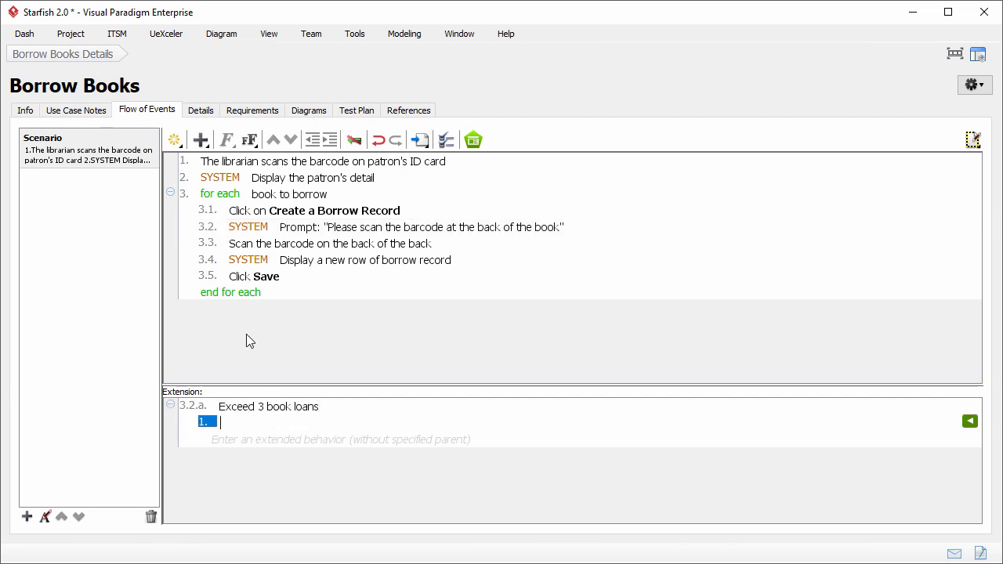
# Give Exceed 3 book loans a system response: 'This patron has 3 non-returned' books
pyautogui.click(201, 139)
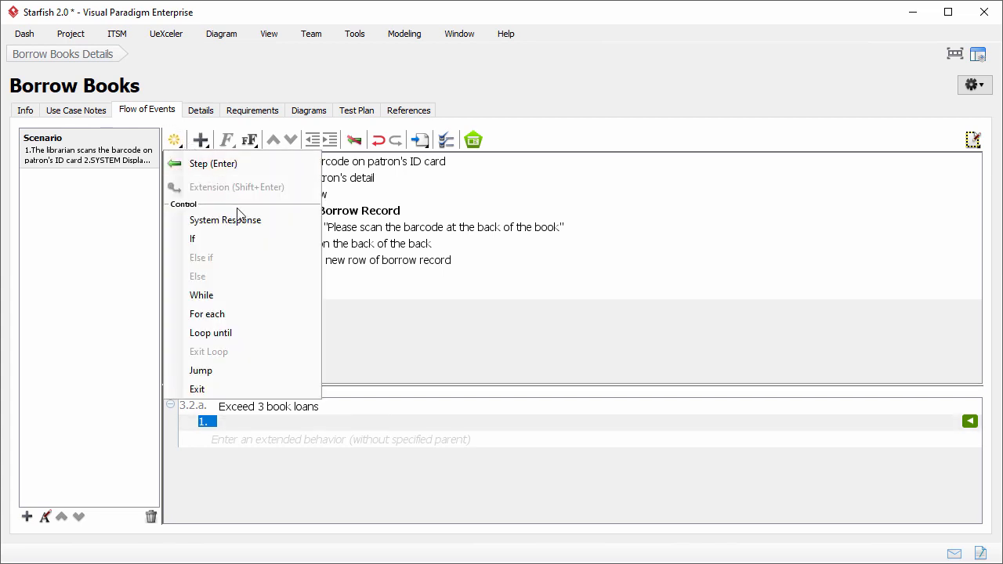
pyautogui.click(224, 219)
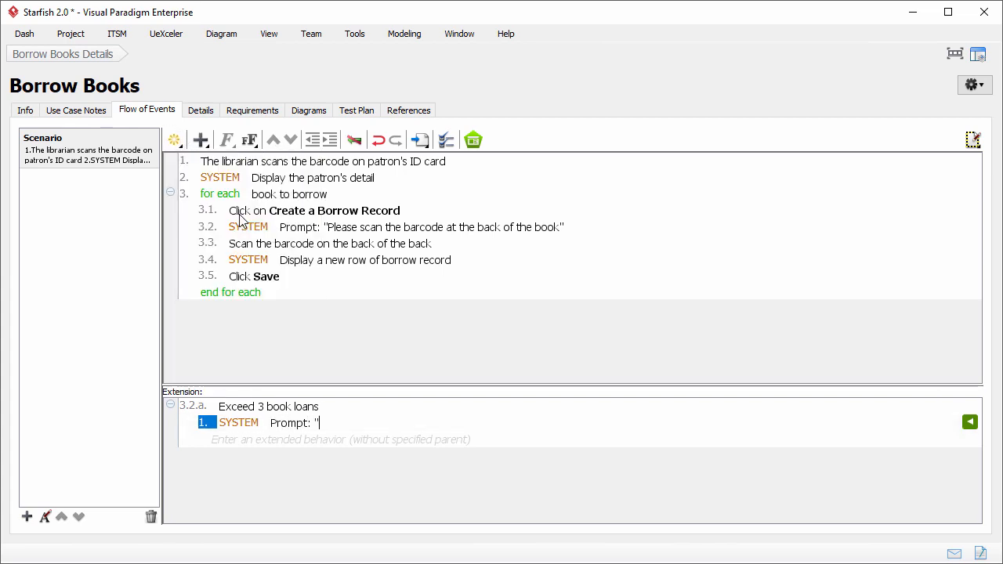
pyautogui.write('This patron has 3 non-returned books. Unable to borrow anymore."')
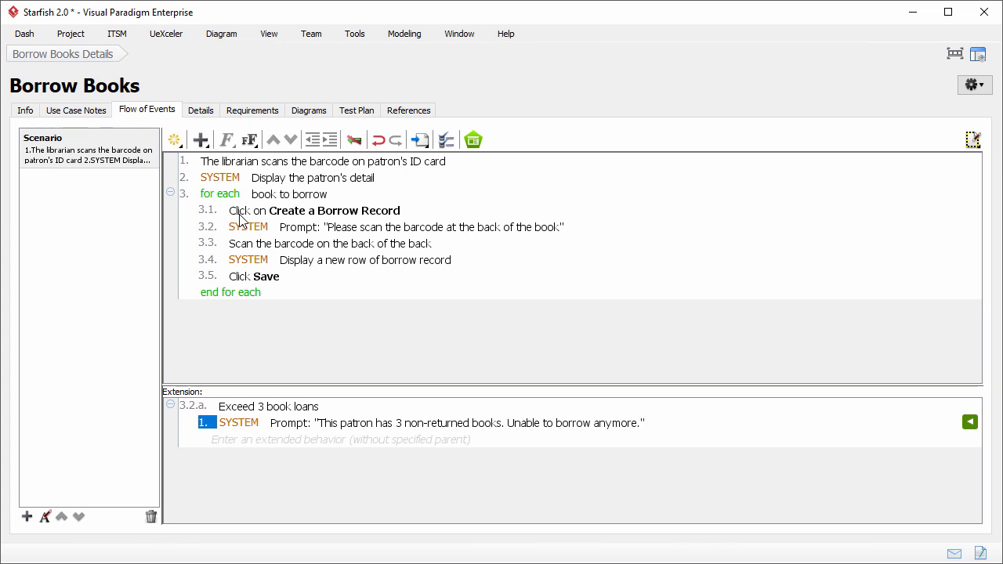
# Add extension 'Unsettled fine' with a SYSTEM Prompt 'Unable to borrow books'
pyautogui.click(642, 423)
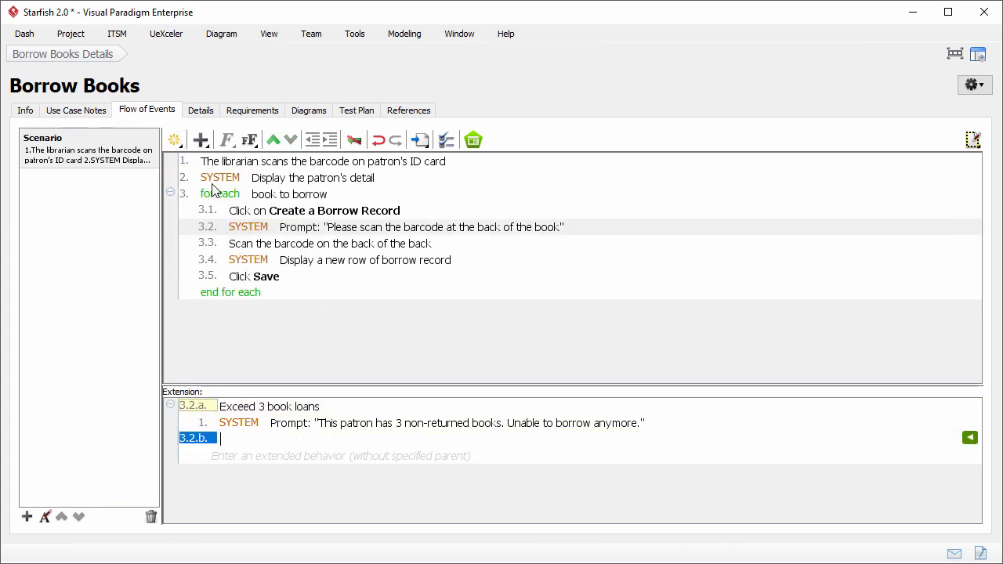
pyautogui.write('Unsettled fine')
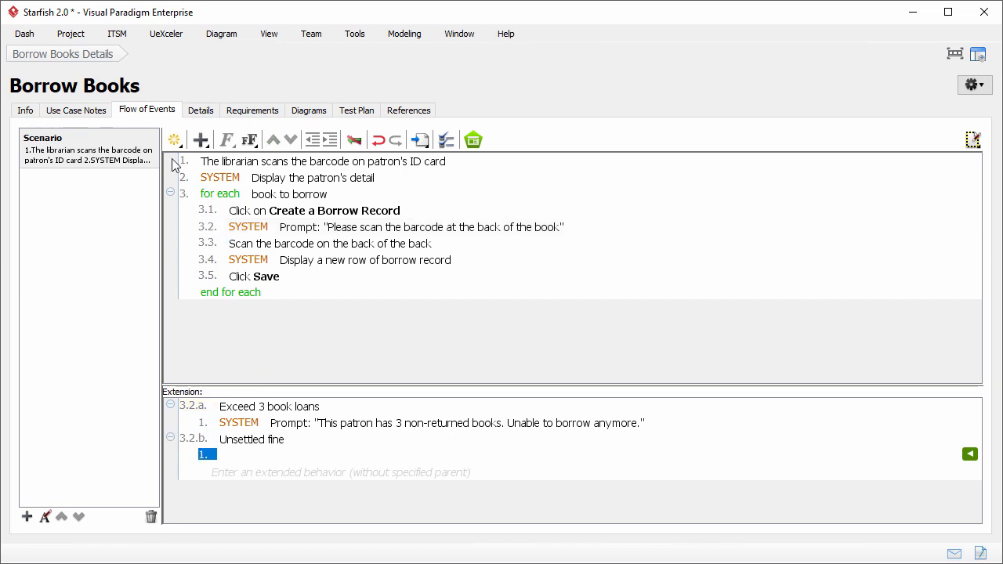
pyautogui.write('SYSTEM')
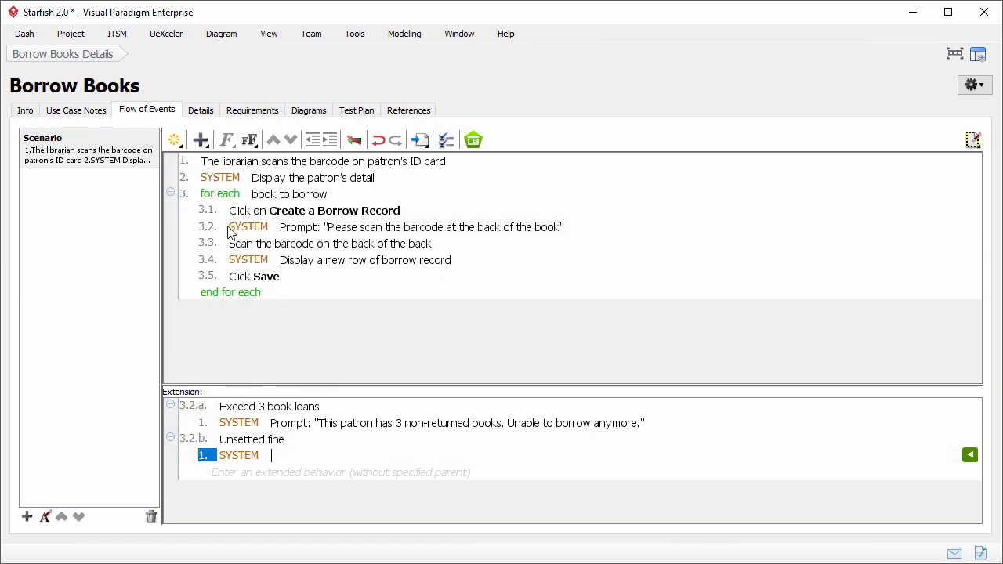
pyautogui.write('Prompt')
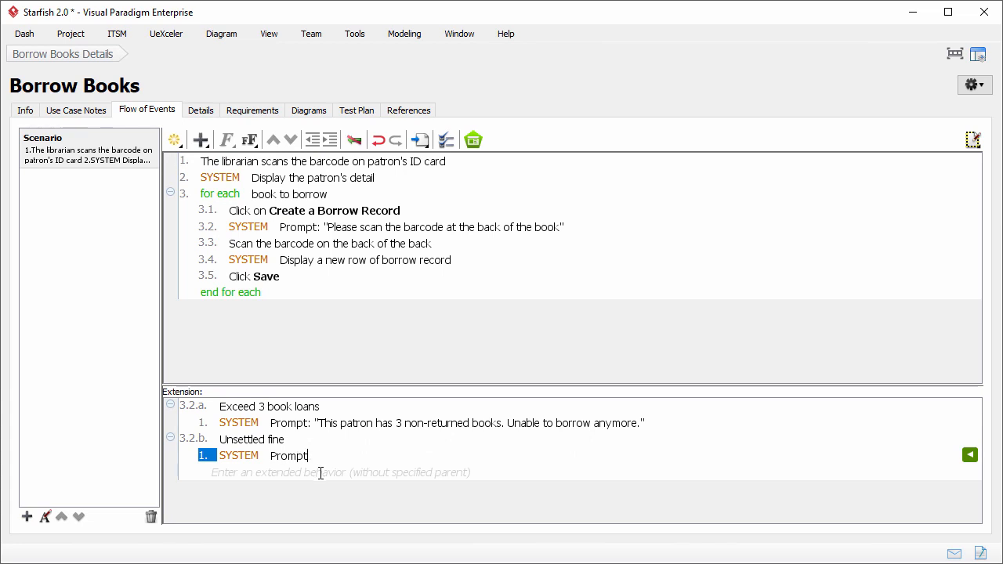
pyautogui.write('Unable to borrow book when there is an unsettled fine."')
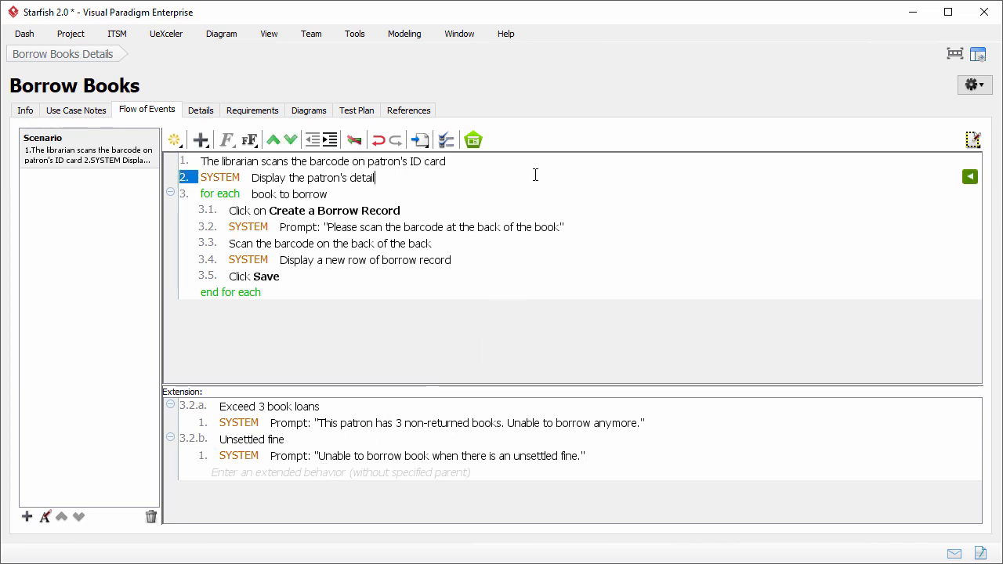
pyautogui.moveTo(910, 167)
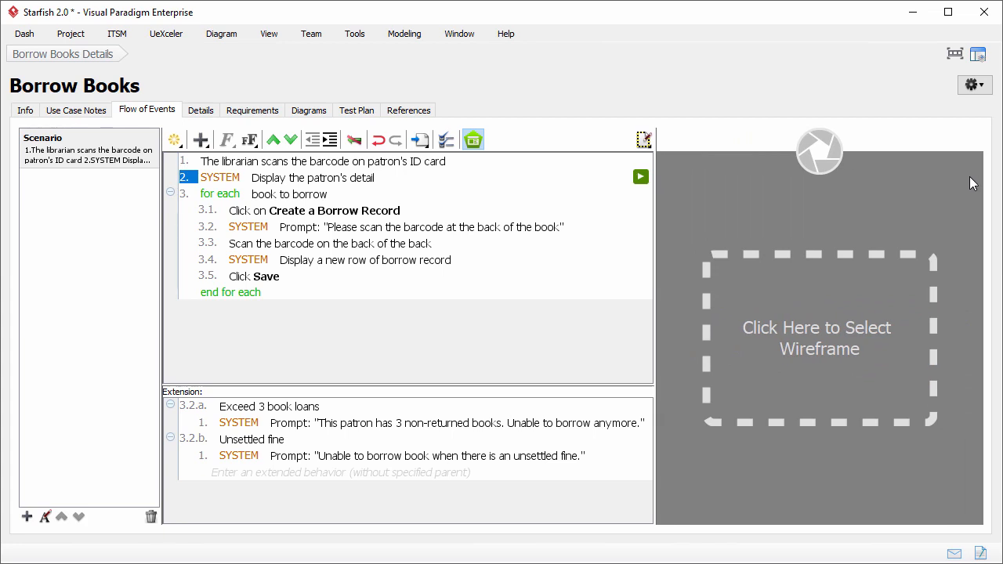
# Attach a New Website Wireframe to step 2 from its wireframe placeholder
pyautogui.click(818, 338)
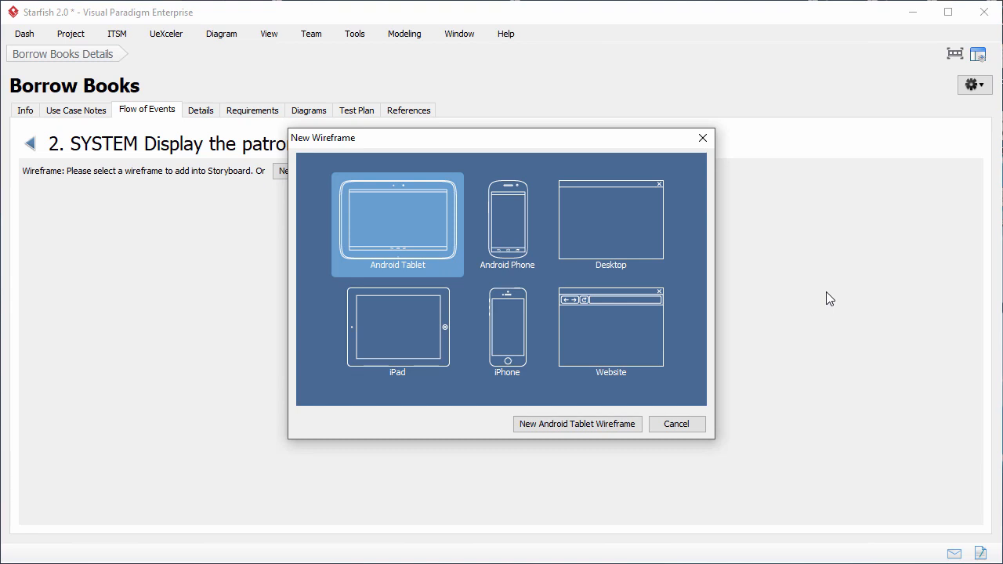
pyautogui.moveTo(670, 337)
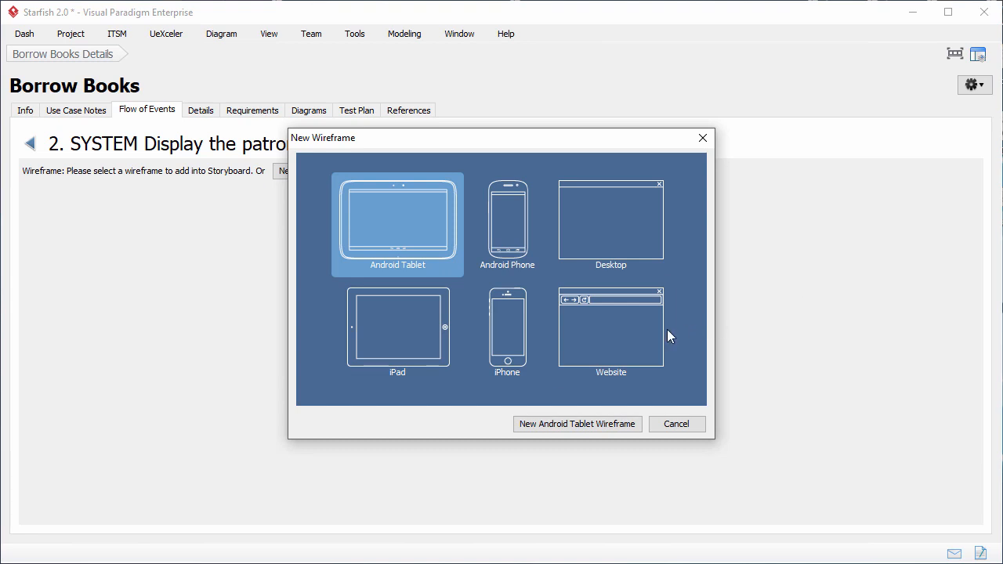
pyautogui.click(611, 329)
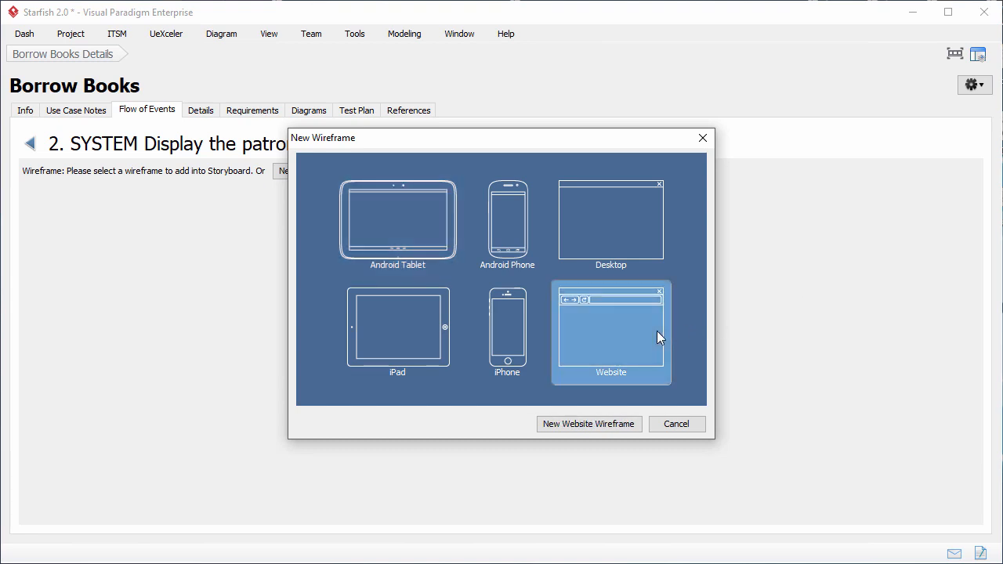
pyautogui.click(588, 424)
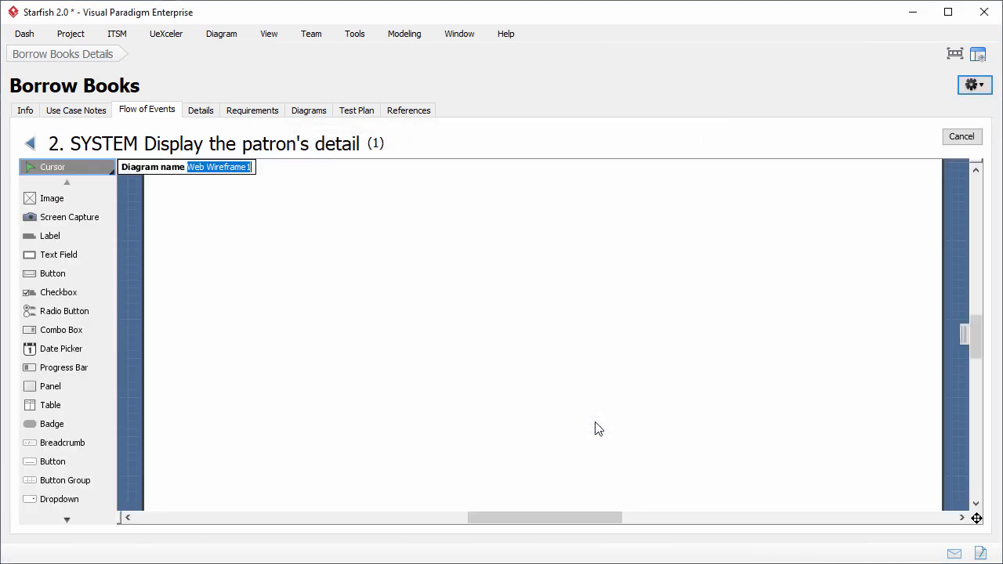
pyautogui.moveTo(263, 203)
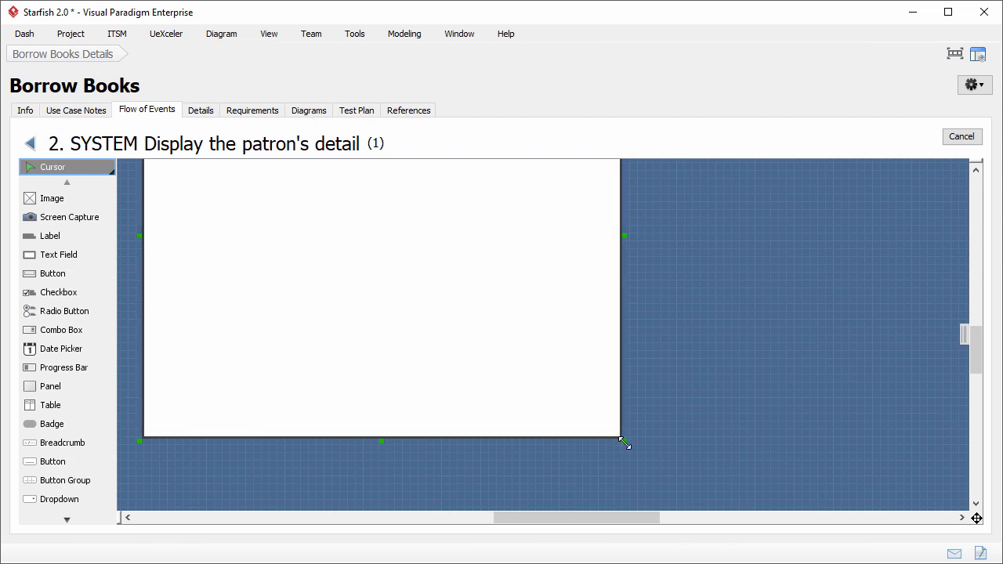
# Enlarge the browser frame, widen the second text line and duplicate it below
pyautogui.moveTo(625, 441); pyautogui.dragTo(648, 508)
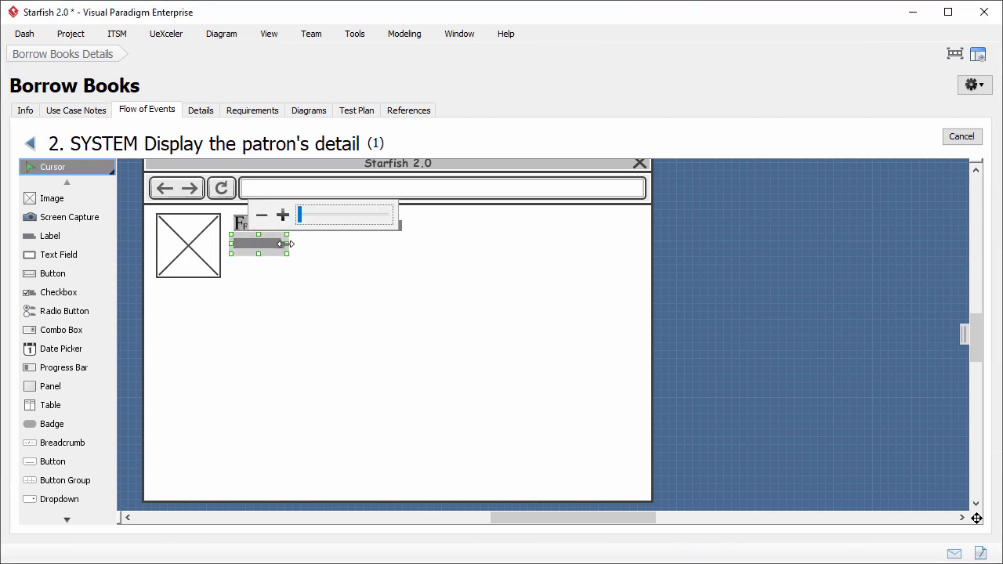
pyautogui.moveTo(286, 244); pyautogui.dragTo(494, 244)
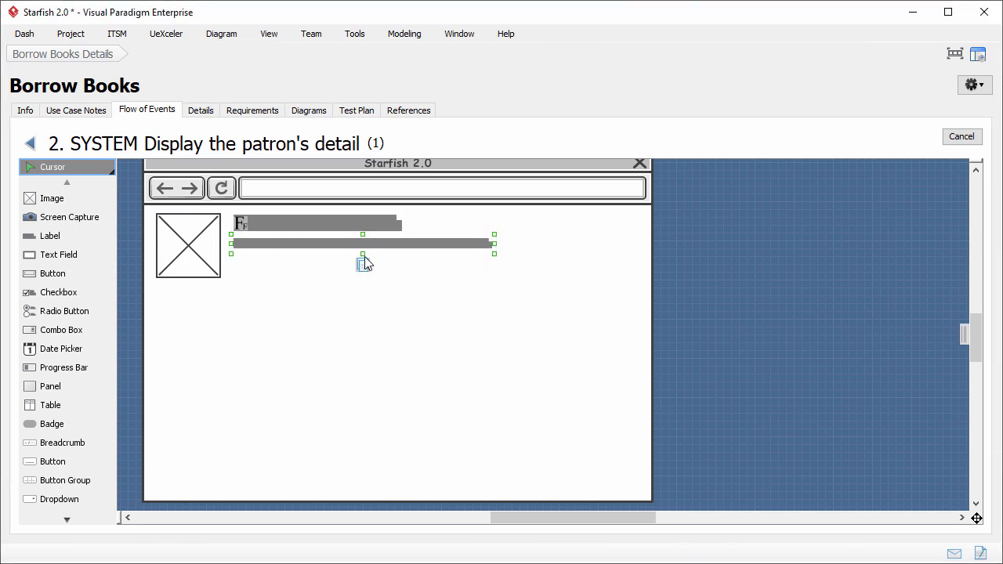
pyautogui.click(298, 337)
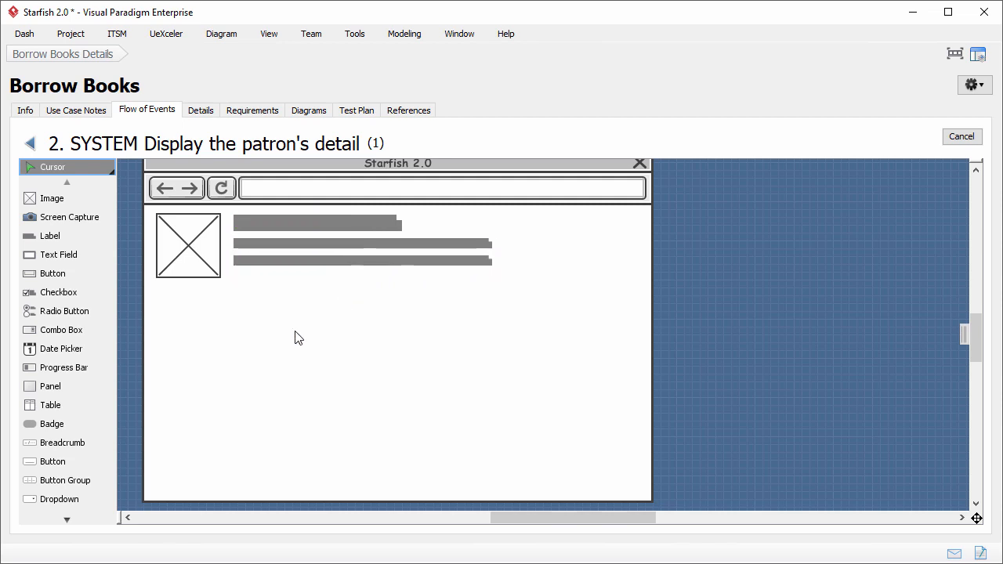
pyautogui.moveTo(236, 345)
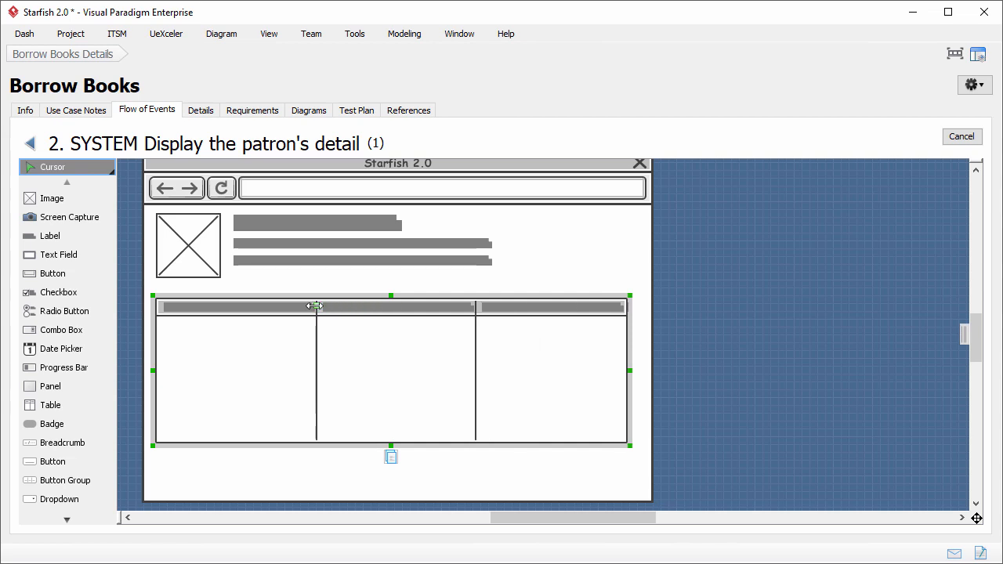
# Widen the table to four columns headed ISBN through Date of return
pyautogui.moveTo(315, 307); pyautogui.dragTo(280, 306)
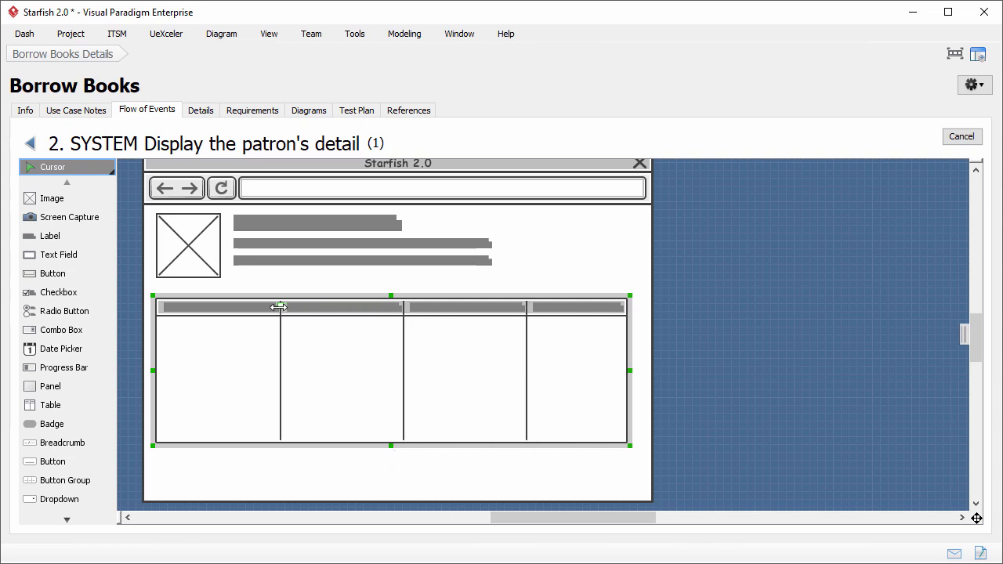
pyautogui.write('ISBN')
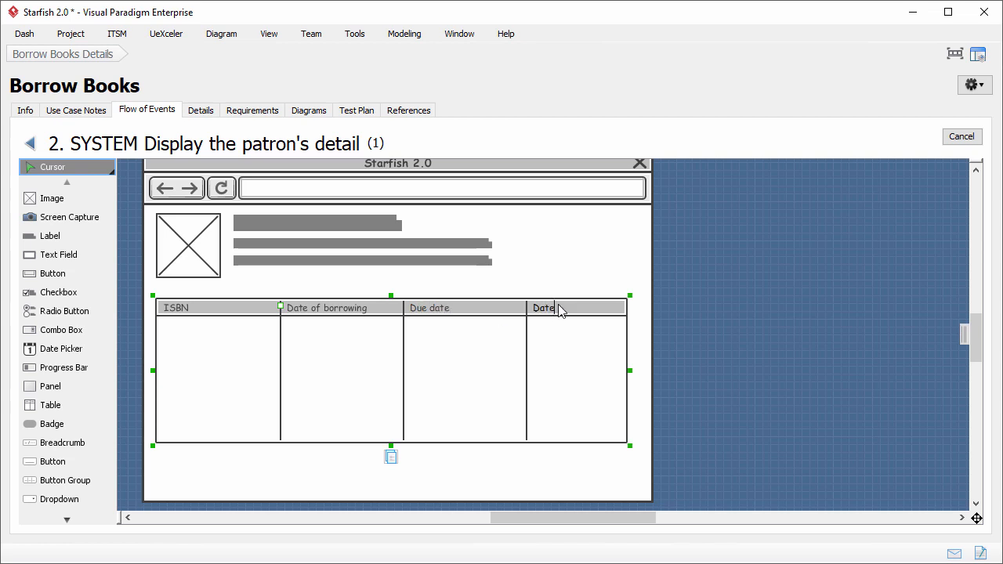
pyautogui.write('Date of return')
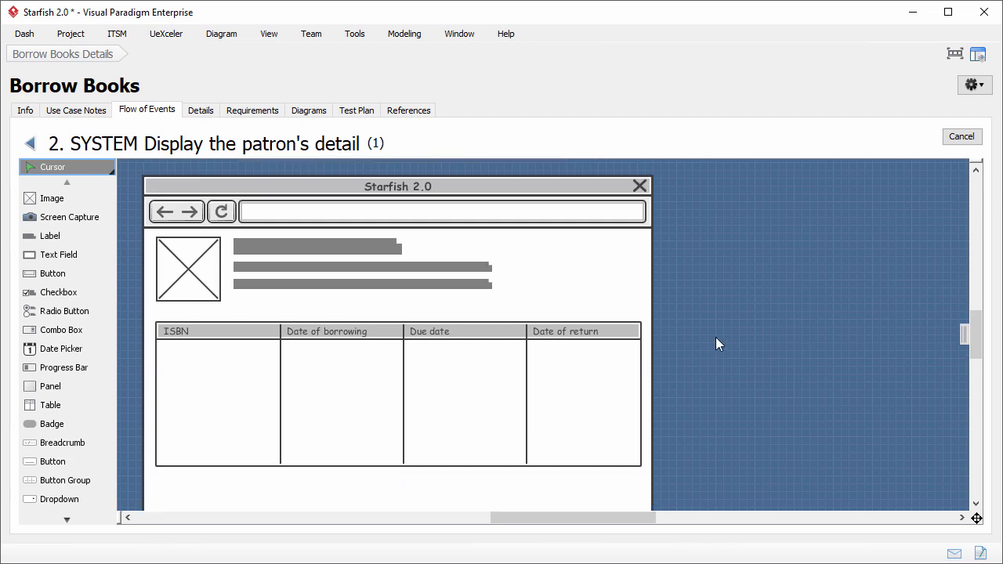
pyautogui.moveTo(31, 144)
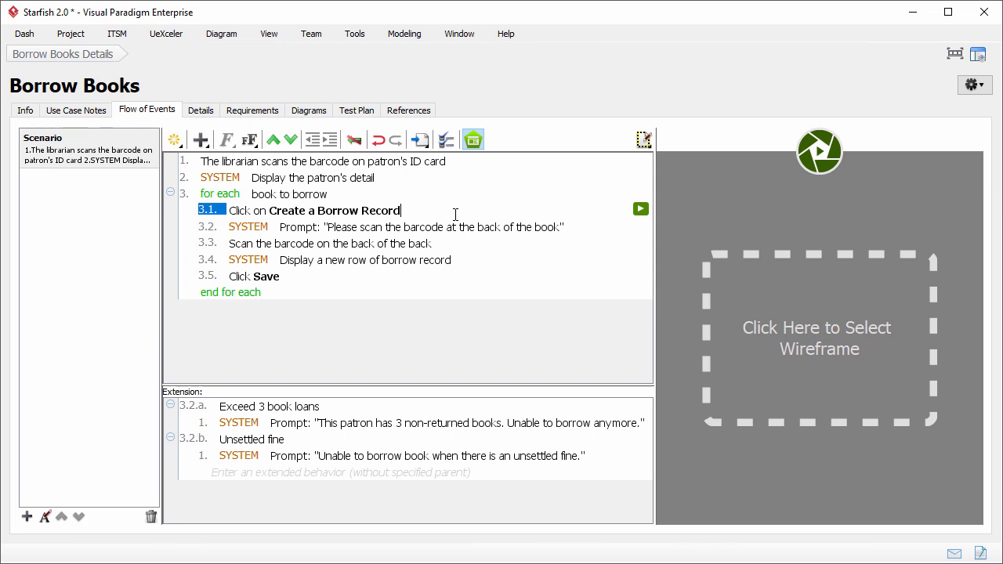
pyautogui.moveTo(808, 336)
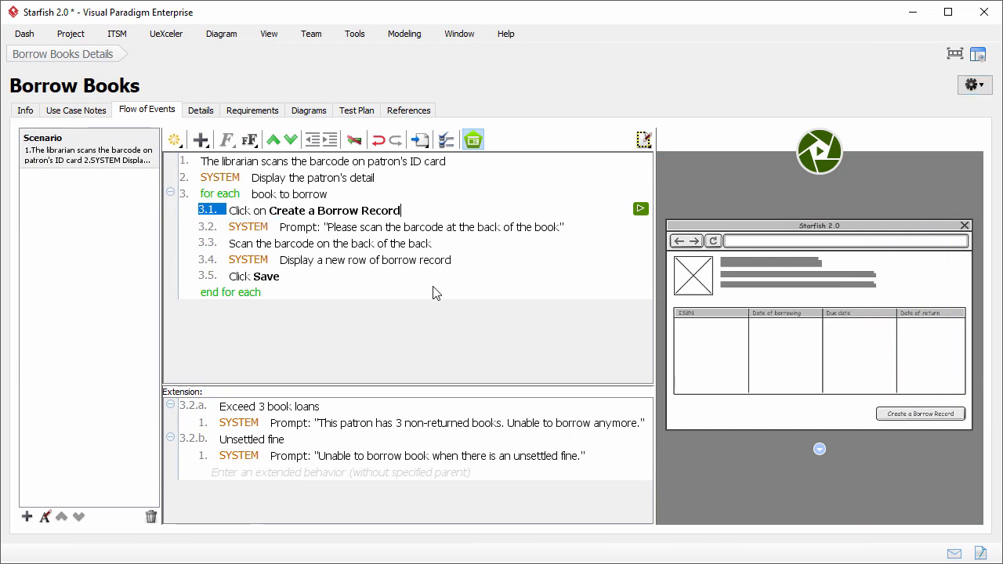
# Place a click marker on the step 3.1 wireframe in the storyboard pane
pyautogui.click(820, 449)
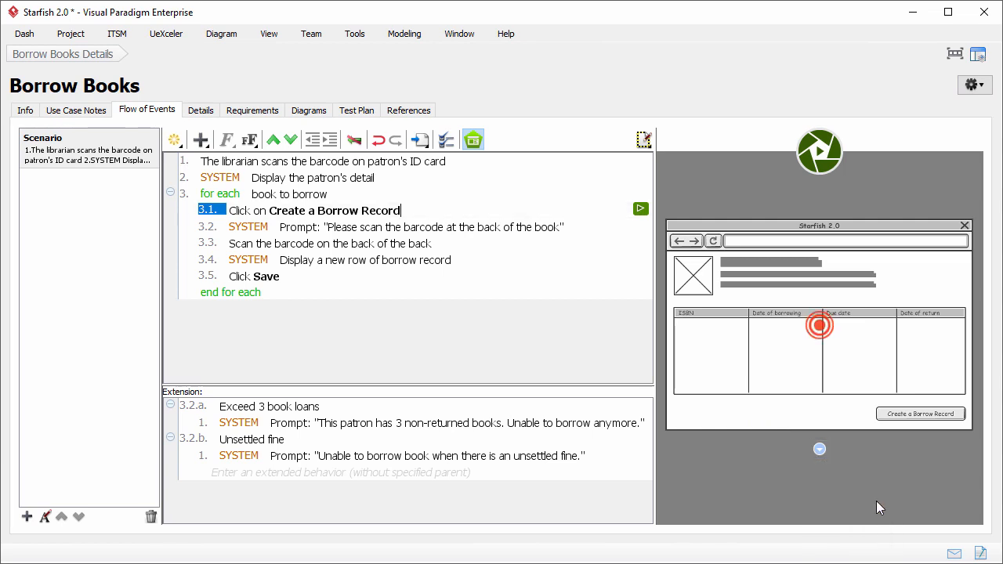
pyautogui.click(920, 413)
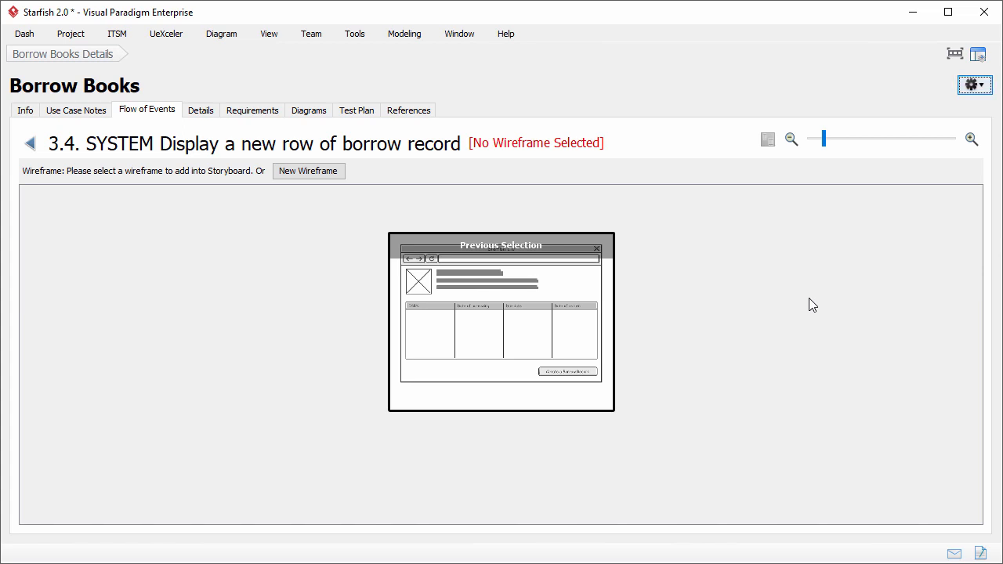
pyautogui.moveTo(571, 404)
pyautogui.write('Click Save')
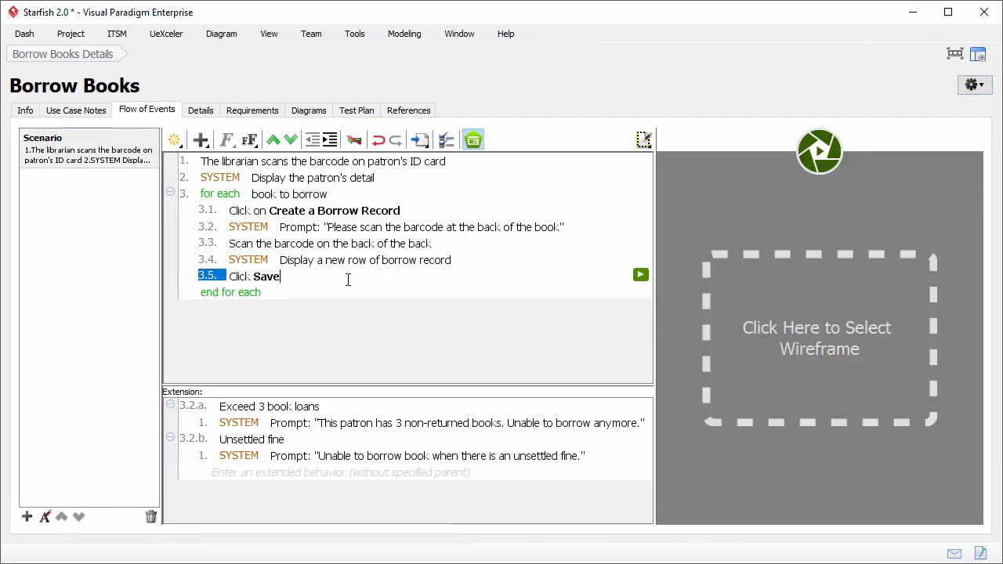
# Reuse the borrow-record wireframe for step 3.5 and mark its Create a Borrow Record button
pyautogui.click(641, 274)
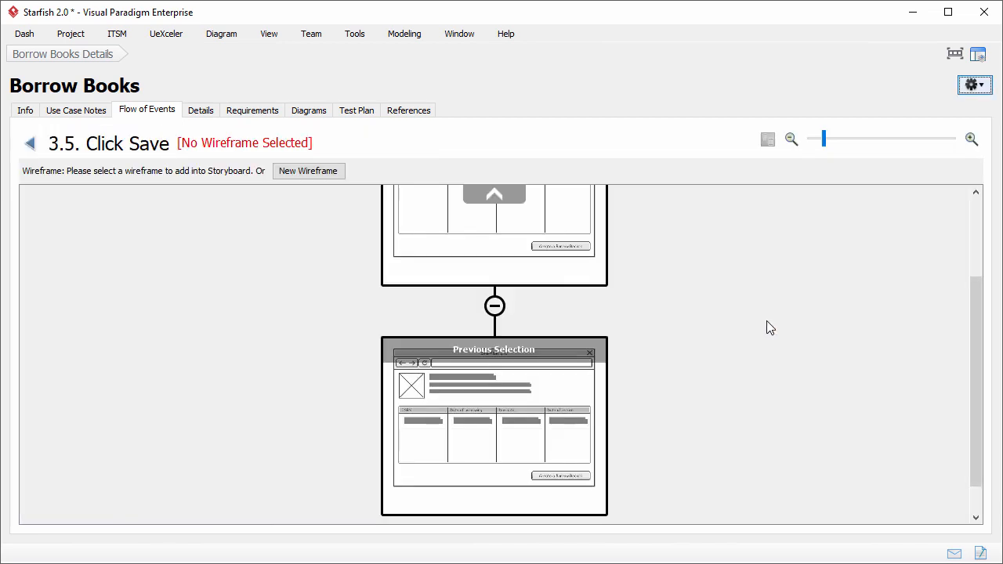
pyautogui.moveTo(594, 393)
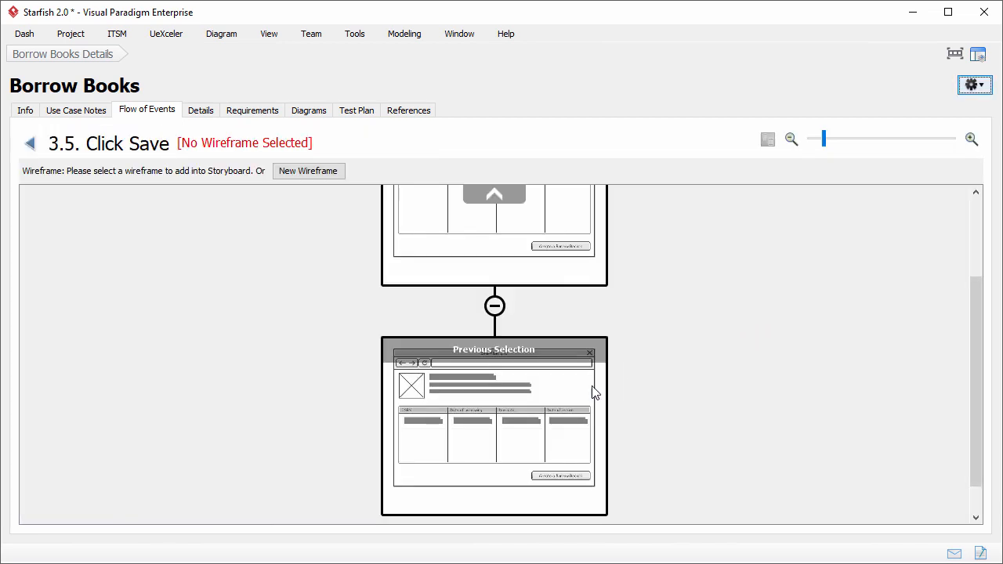
pyautogui.click(493, 427)
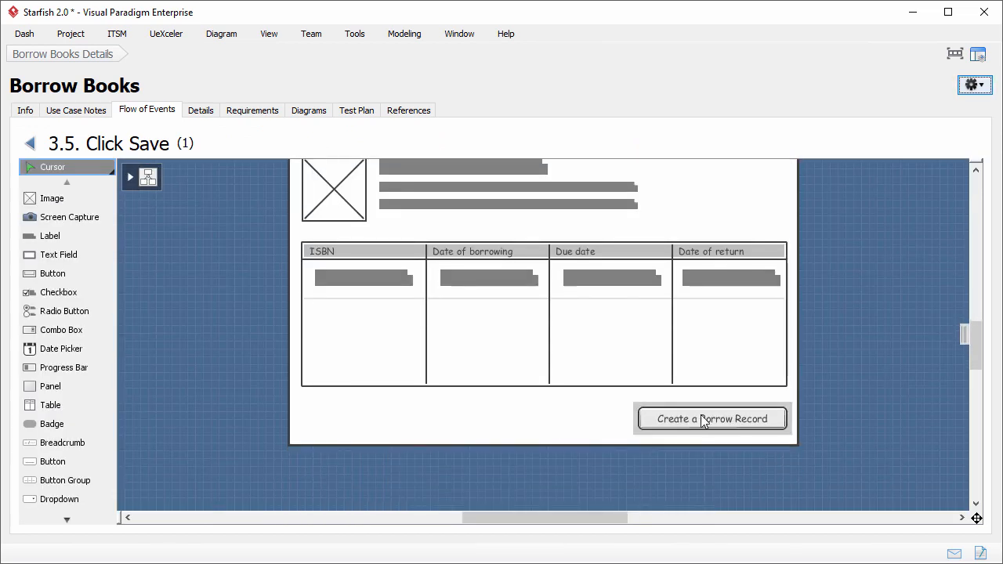
pyautogui.click(712, 418)
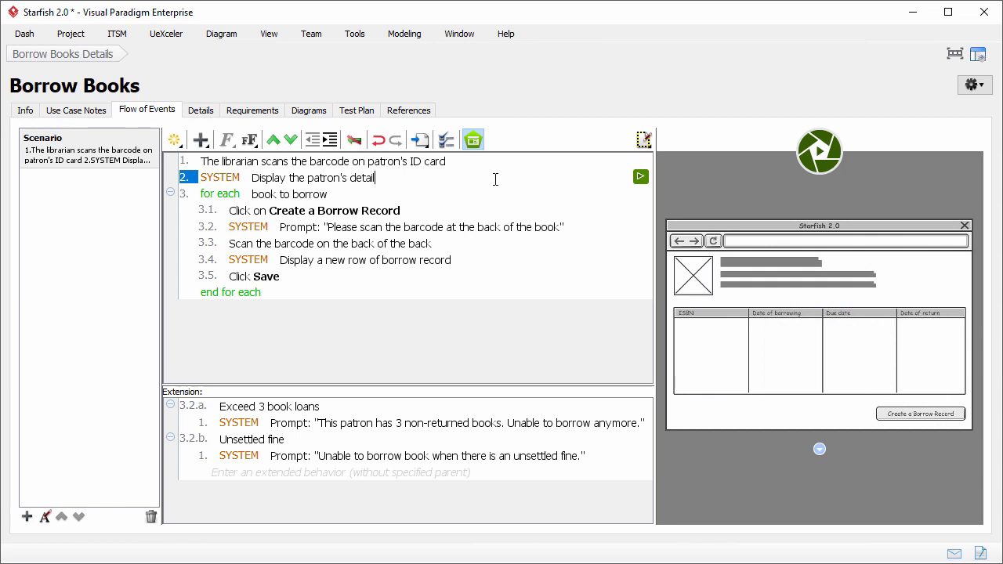
pyautogui.moveTo(819, 156)
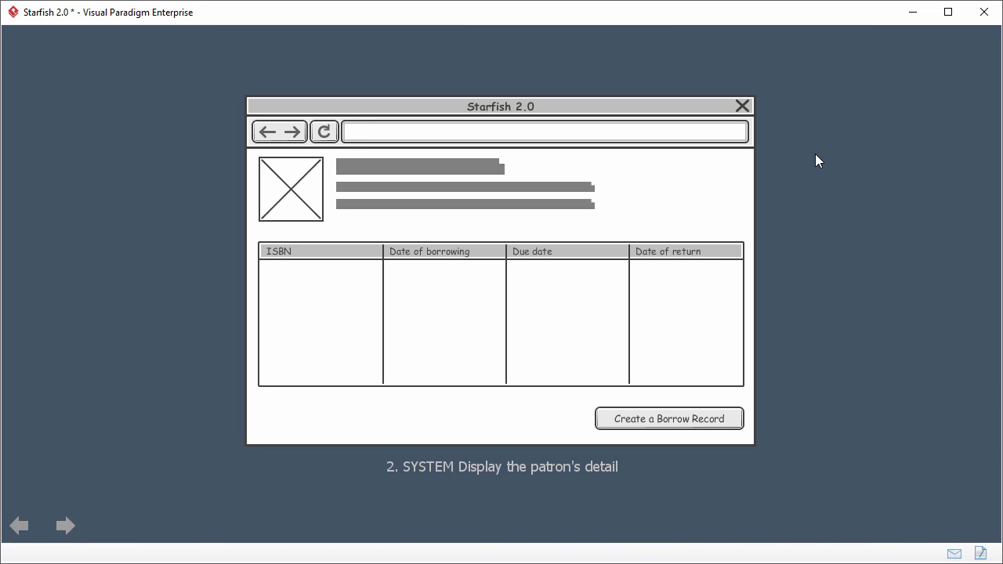
pyautogui.moveTo(74, 517)
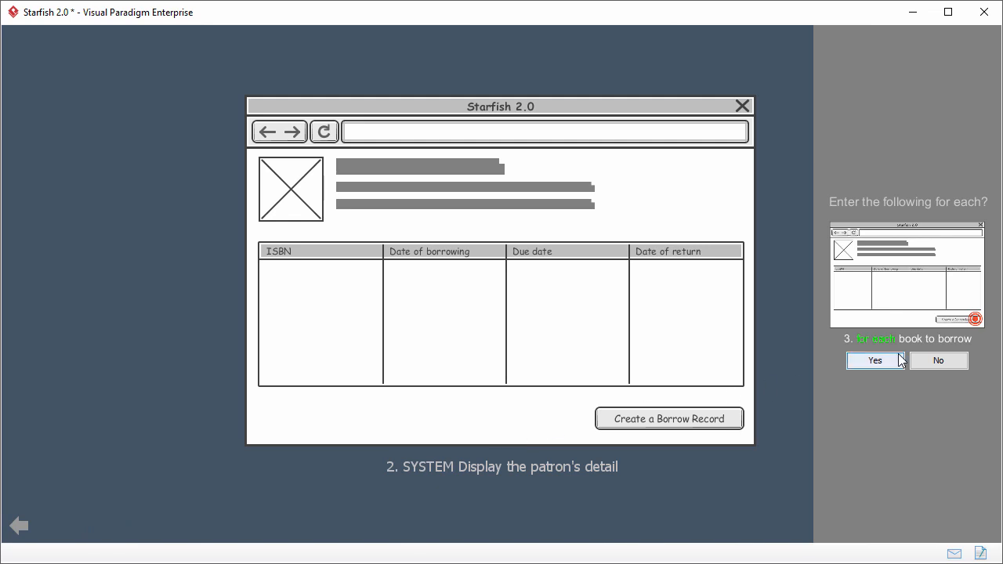
# Enter the for-each book loop and advance the slideshow through steps 3.1–3.5 to Save
pyautogui.click(875, 360)
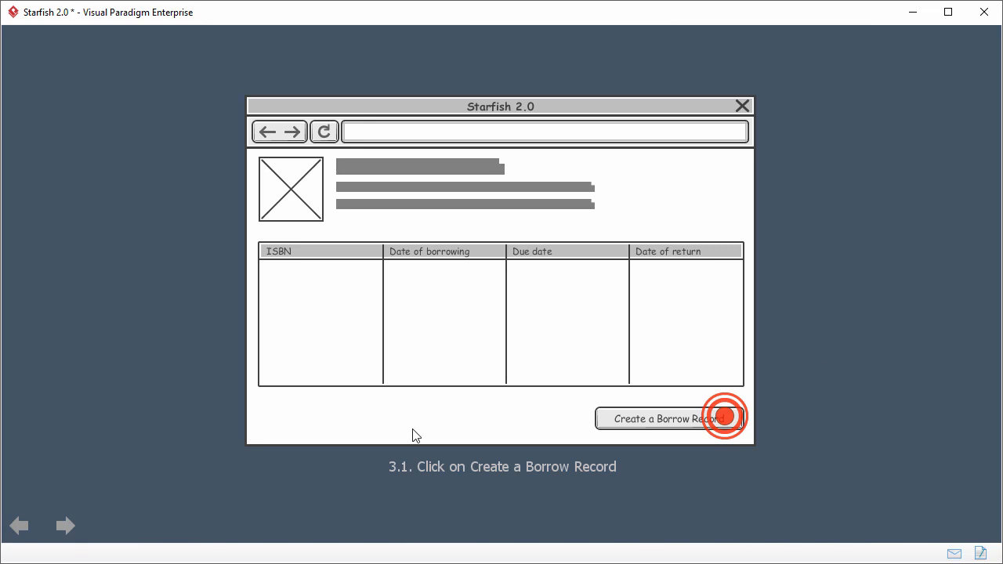
pyautogui.click(664, 418)
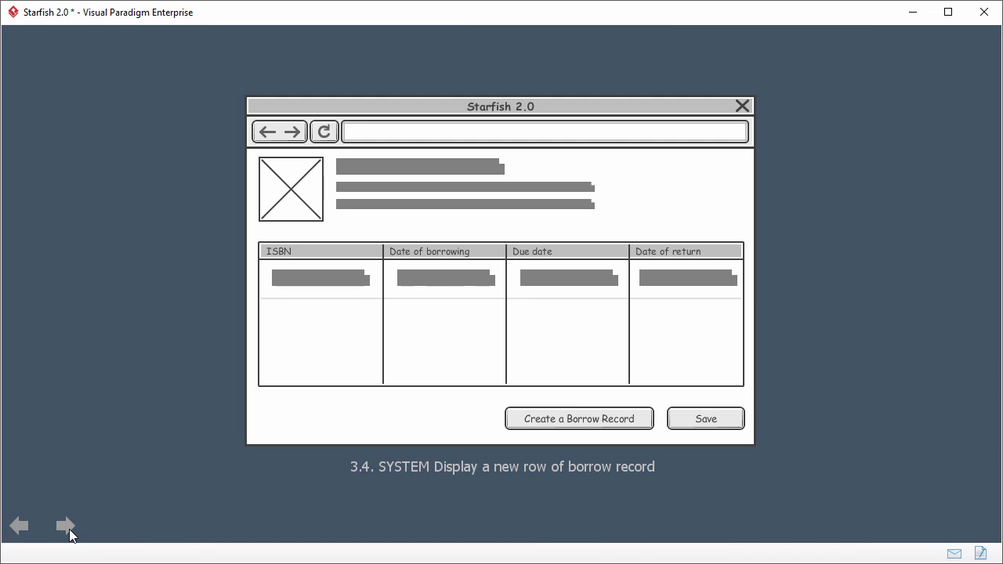
pyautogui.click(704, 418)
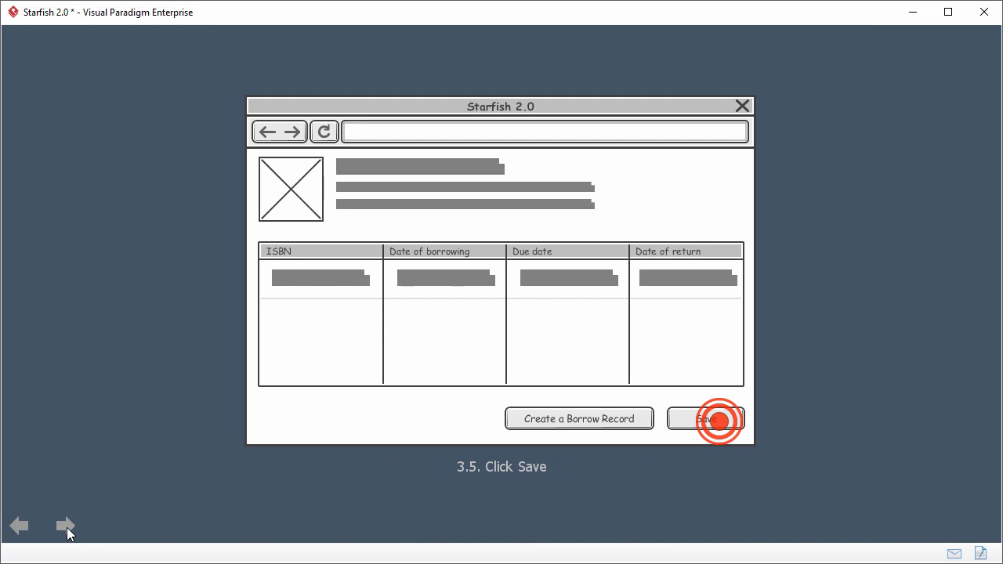
pyautogui.click(65, 526)
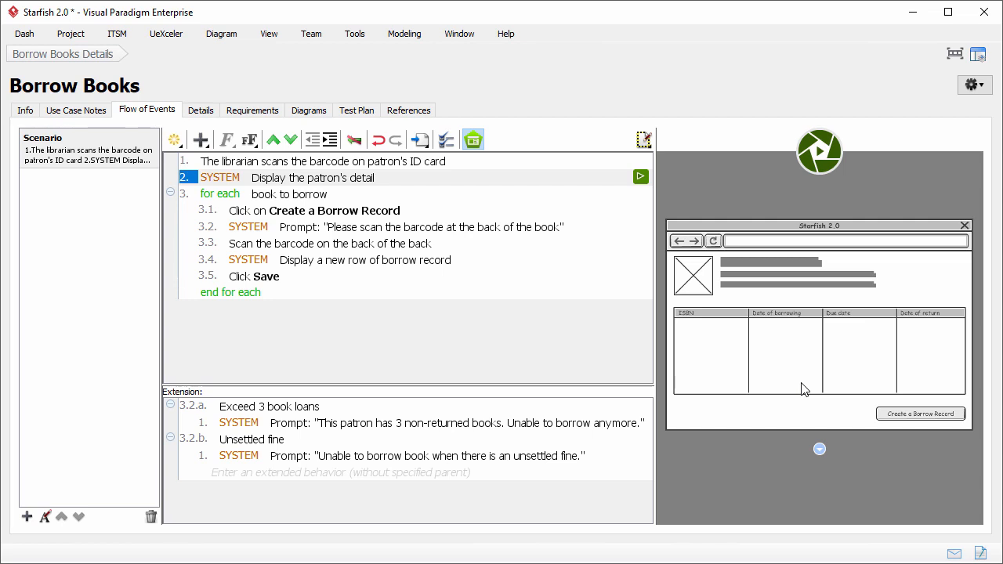
pyautogui.moveTo(942, 90)
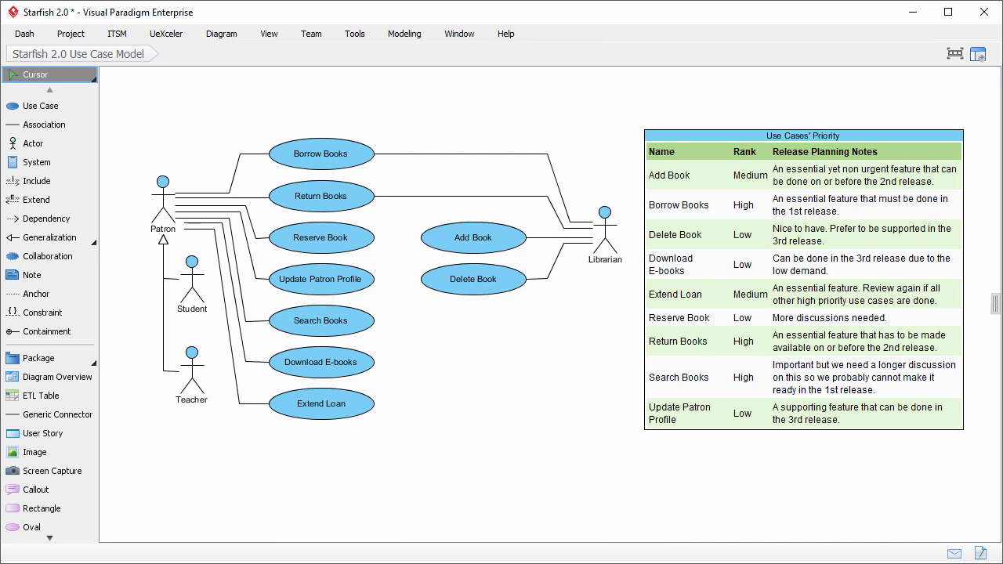
# Extend Borrow Books with a 'Handle Failed Borrowing' use case at extension point '3 Books Loan'
pyautogui.click(322, 154)
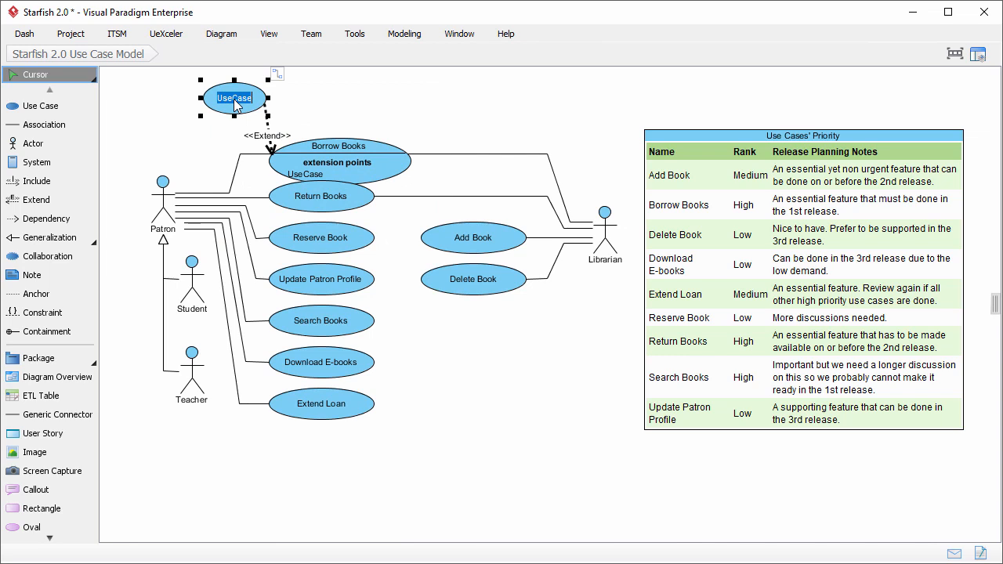
pyautogui.write('Handle Failed Borrowing - 3 Books Loan')
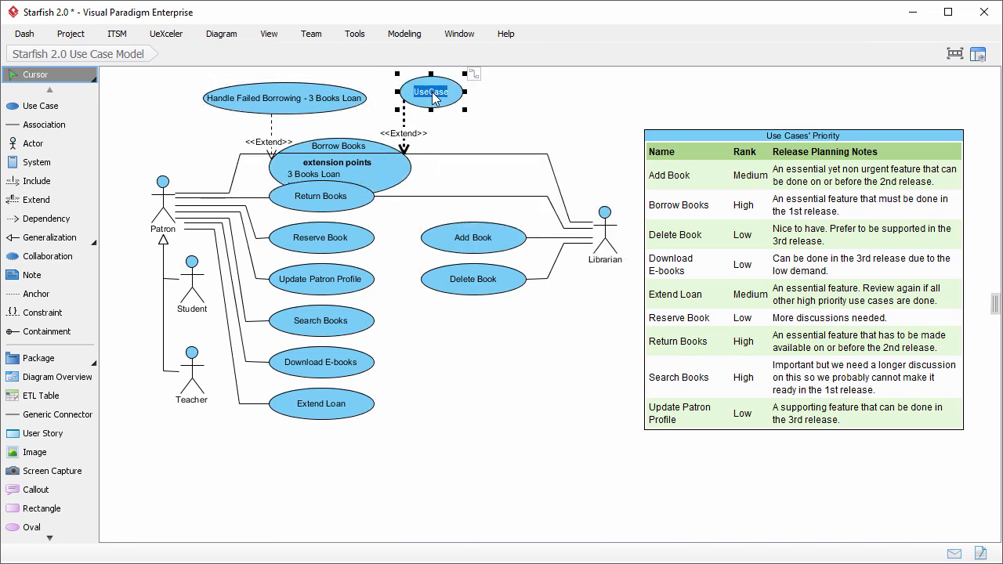
pyautogui.write('Handle Failed Borrowing - Unsettled Fine')
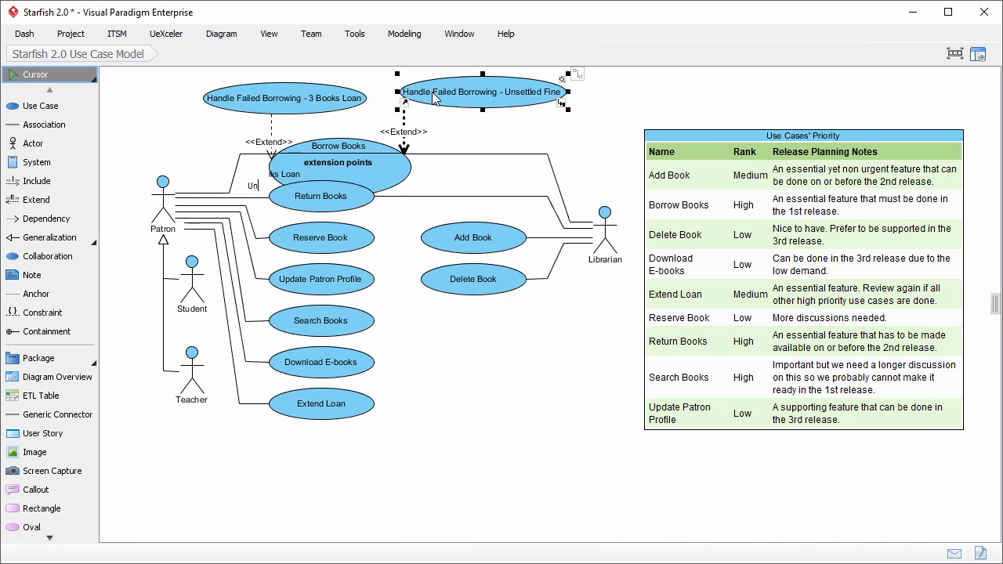
pyautogui.write('3 Books Loan')
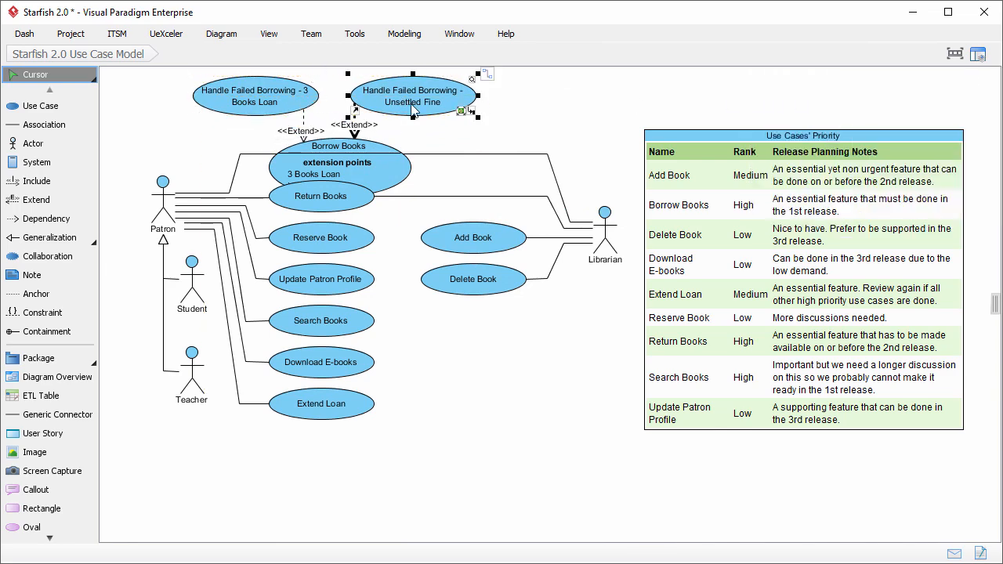
# Confirm the Unsettled Fine extension point and sweep the Patron's use cases apart
pyautogui.click(454, 132)
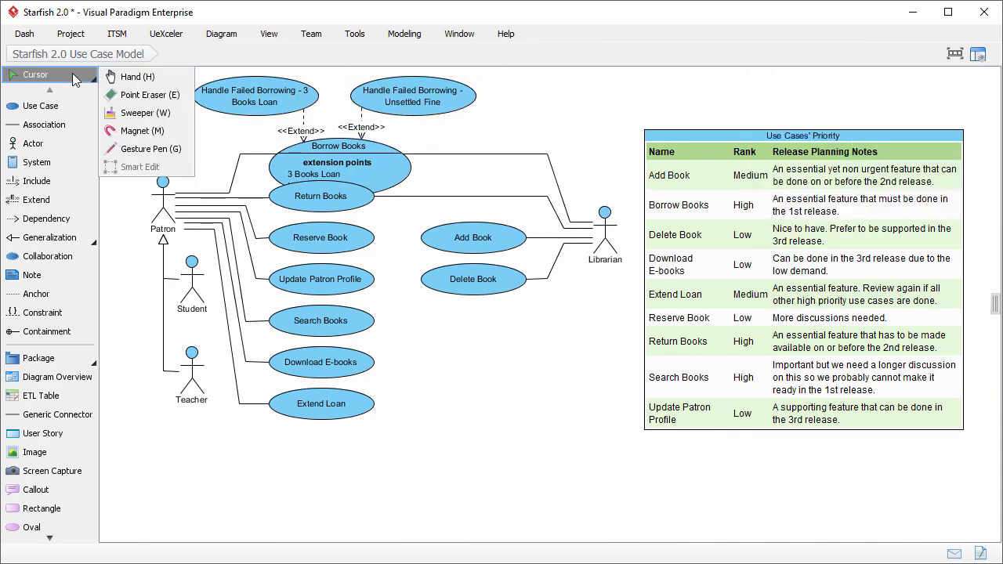
pyautogui.click(139, 112)
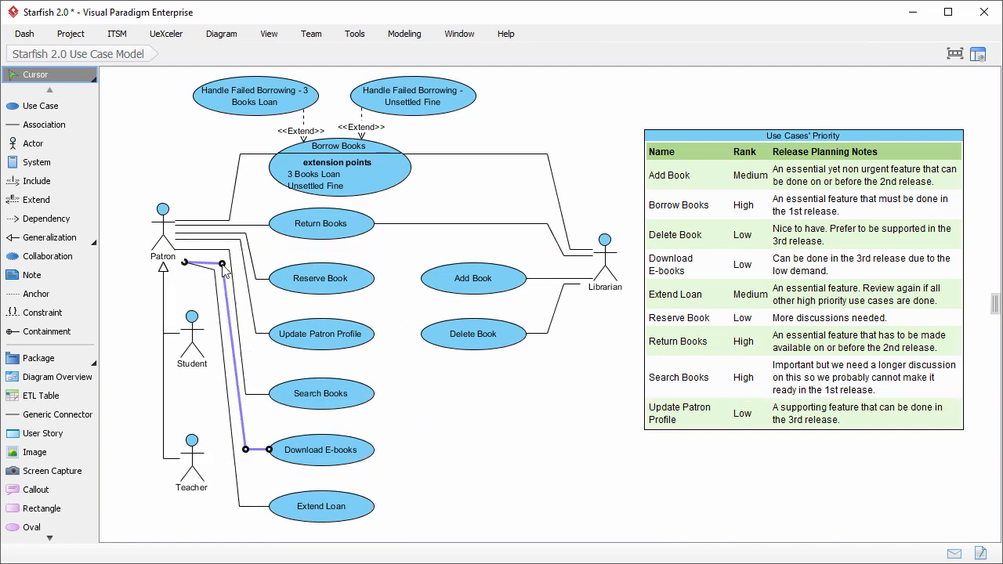
pyautogui.click(414, 362)
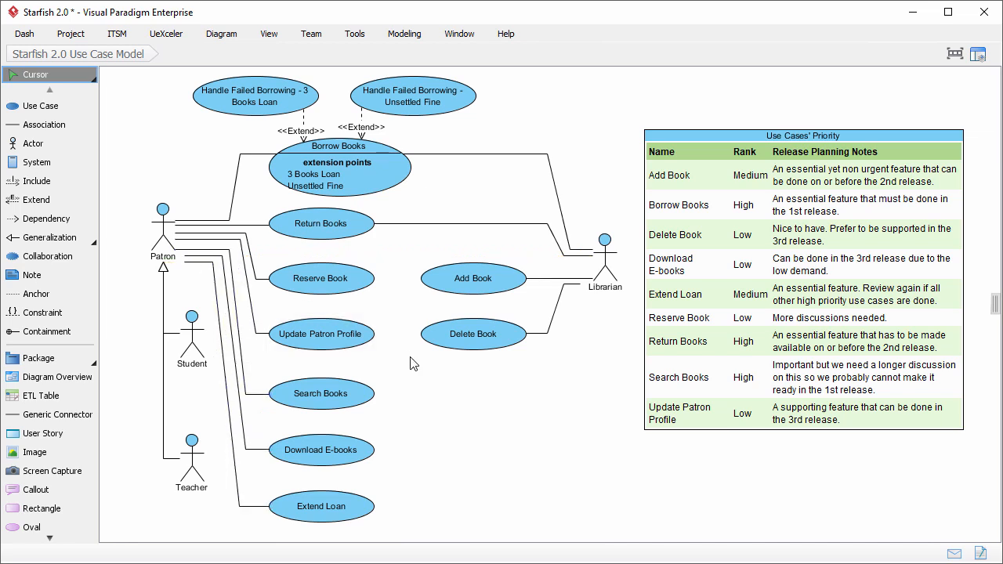
# Create a Login use case included by Reserve Book, move it down, and include it from Extend Loan
pyautogui.click(321, 278)
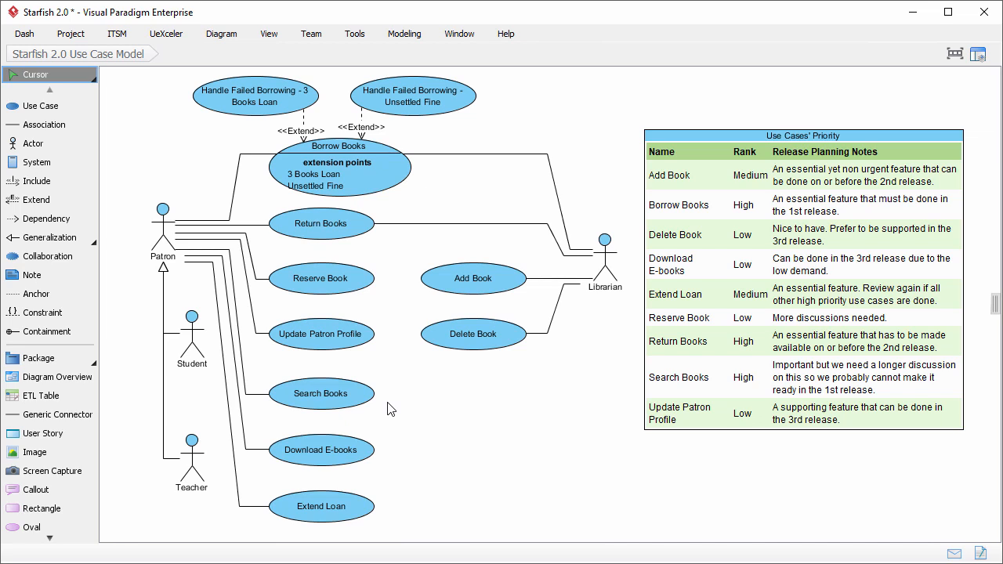
pyautogui.click(321, 279)
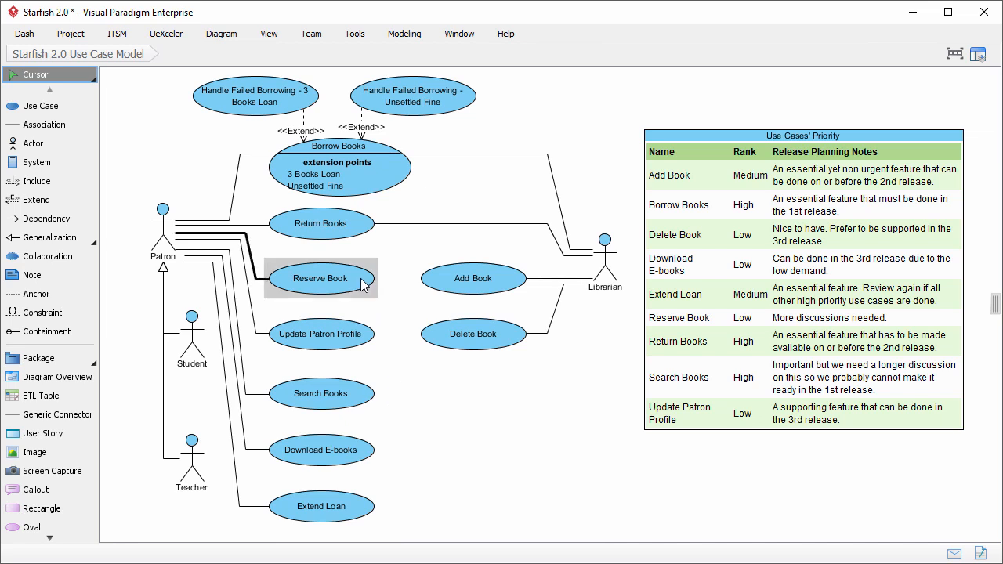
pyautogui.moveTo(321, 279); pyautogui.dragTo(429, 387)
pyautogui.write('Login')
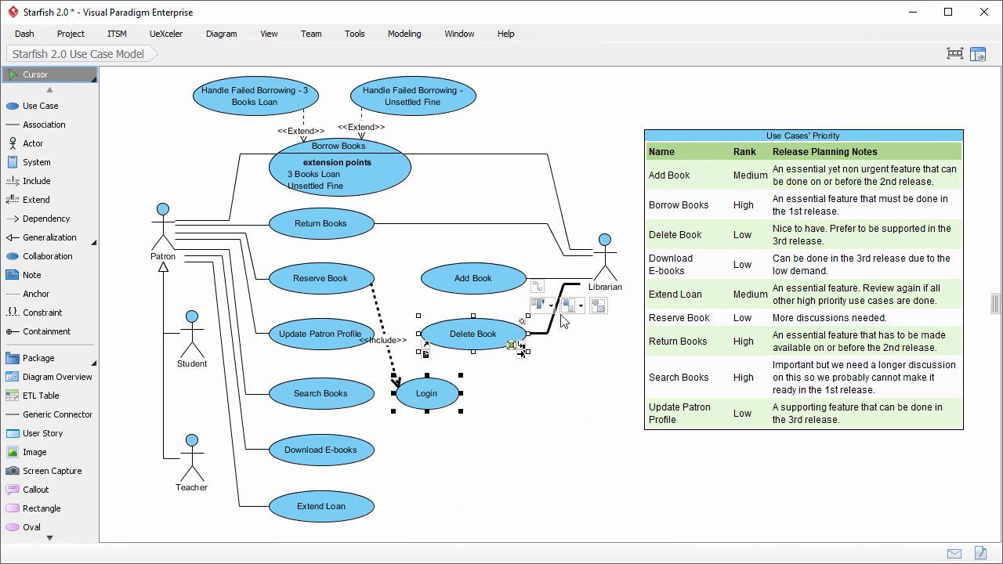
pyautogui.moveTo(427, 393); pyautogui.dragTo(479, 419)
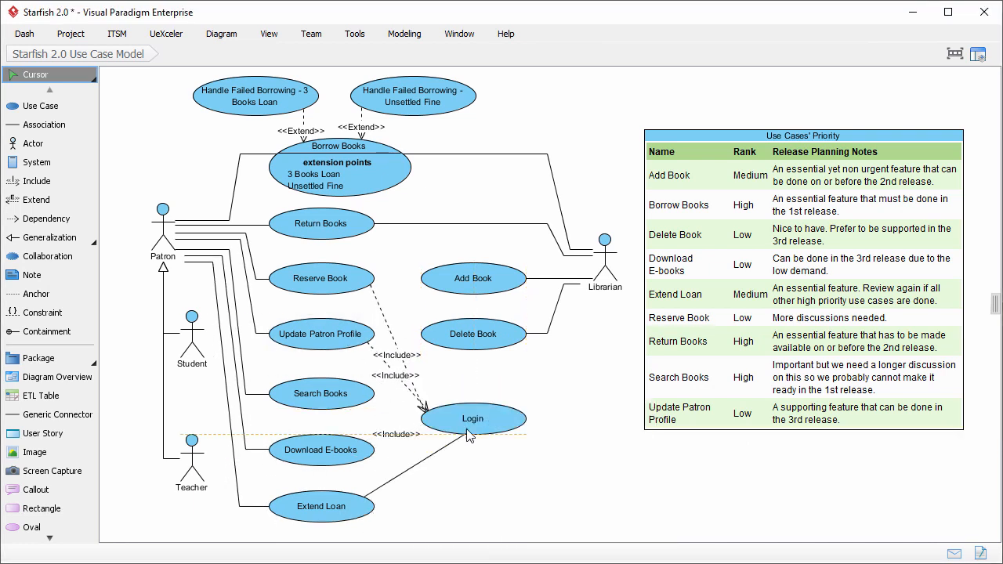
pyautogui.moveTo(353, 507); pyautogui.dragTo(478, 435)
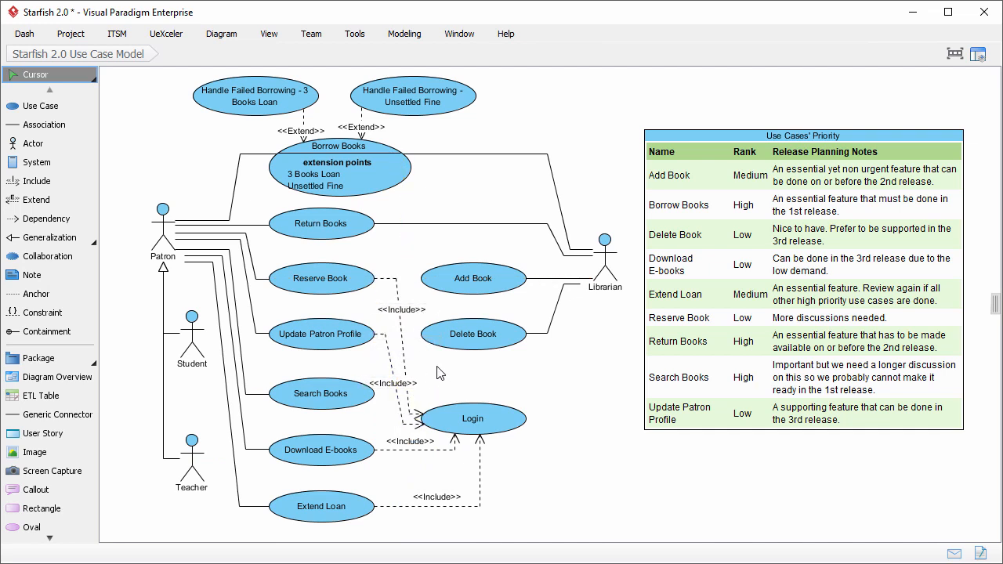
pyautogui.moveTo(586, 400)
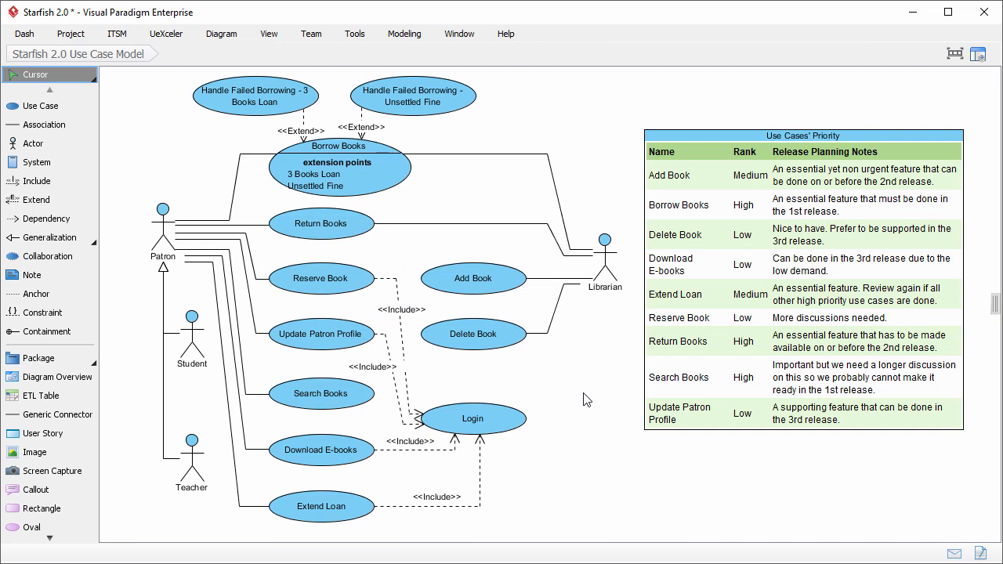